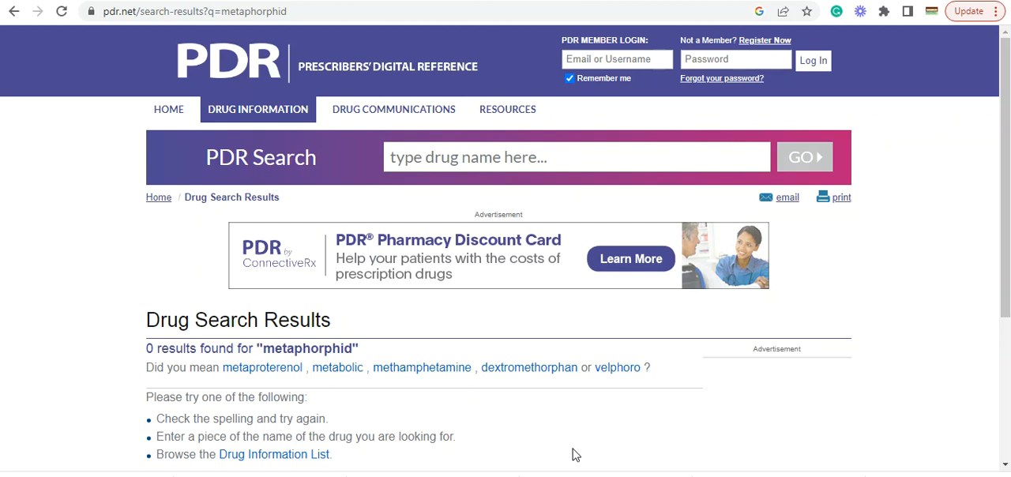
mouse_move(505, 401)
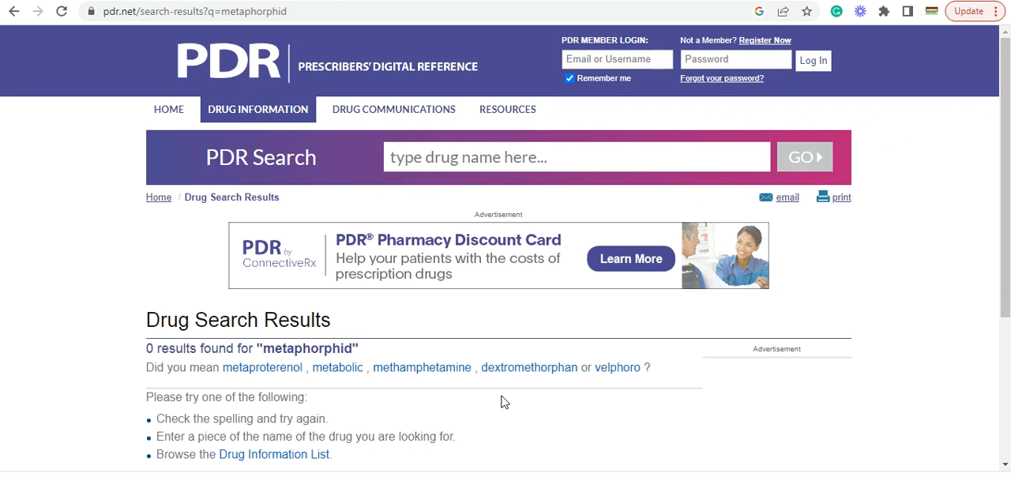
Begin a new PDR search for 'asper' to bring up aspirin suggestions.
left_click(576, 156)
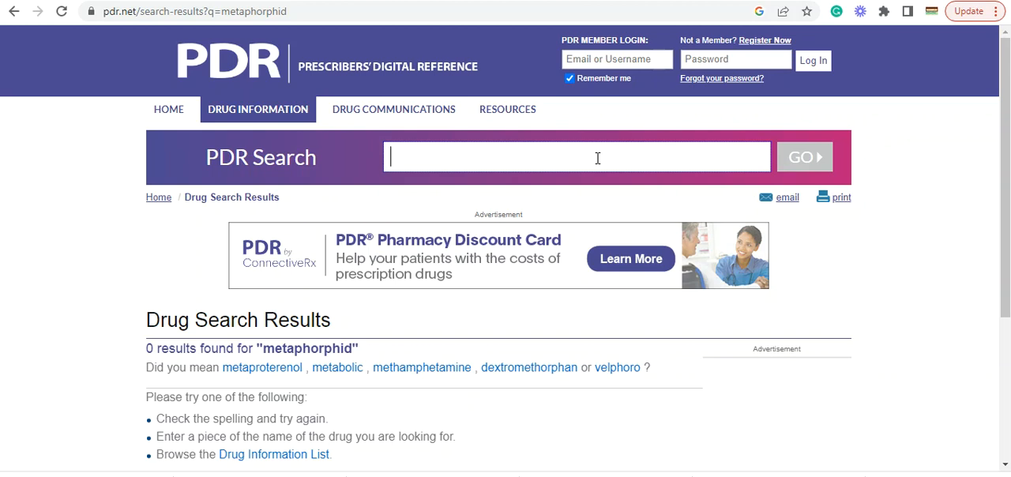
type("asper")
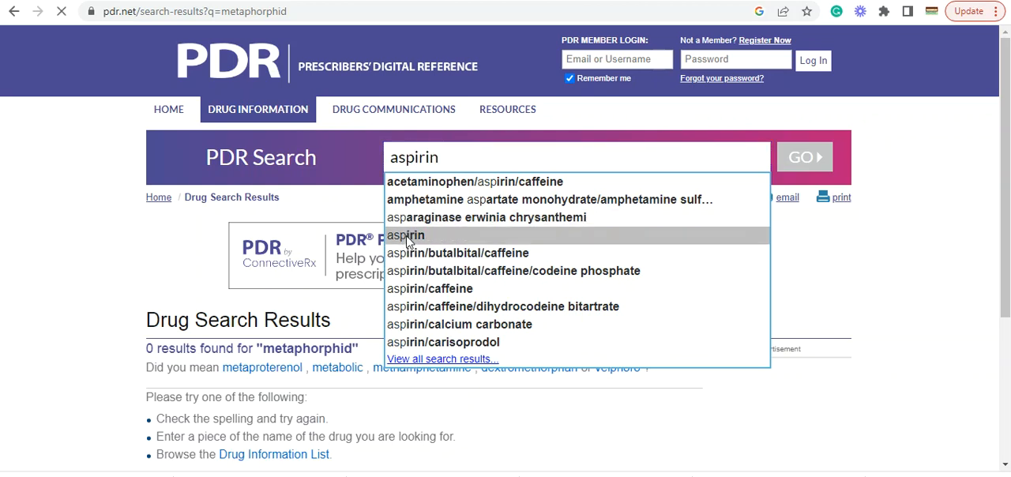
Run the aspirin search, review its 15 results and choose Bayer Chewable Aspirin Regimen.
left_click(405, 235)
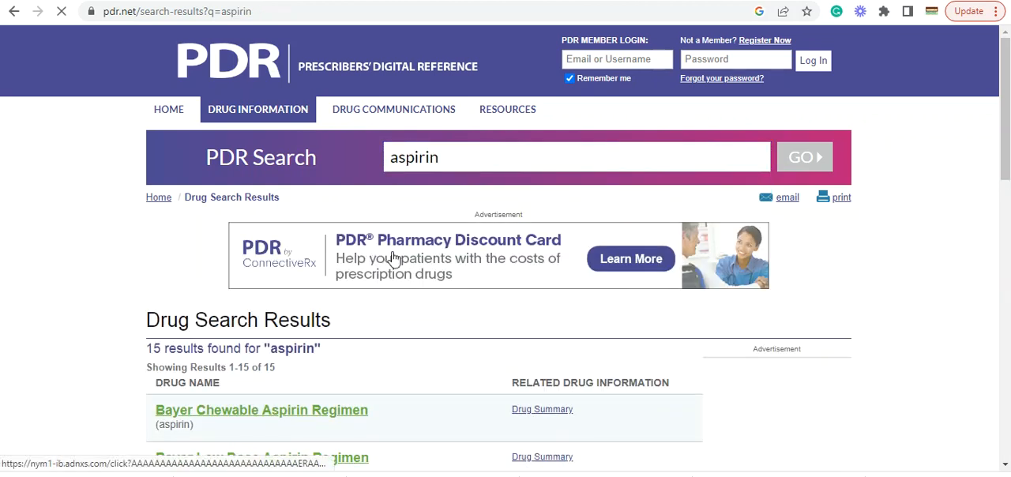
scroll("down", 3)
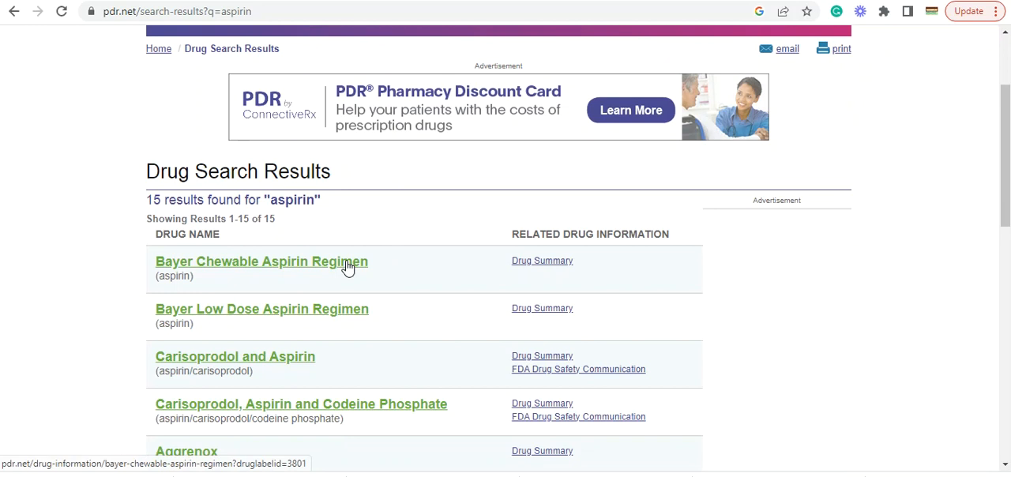
scroll("down", 3)
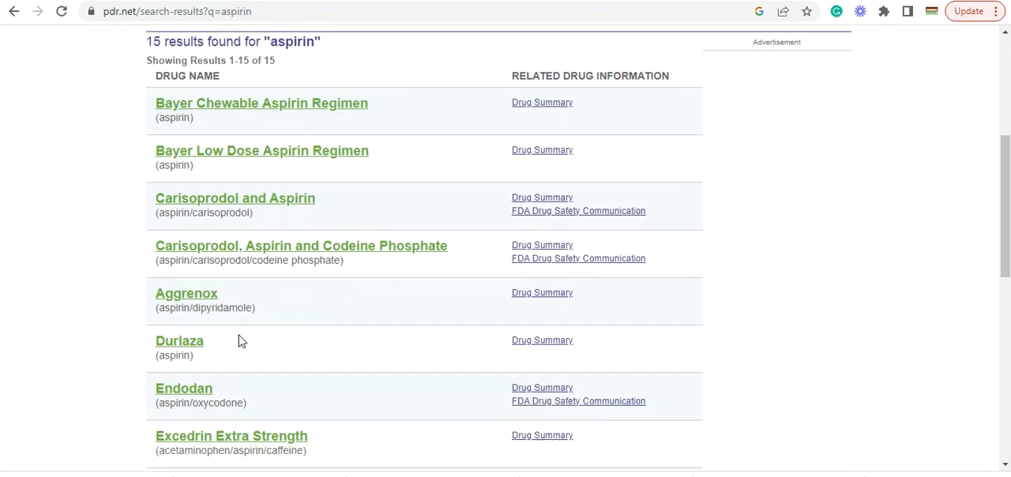
scroll("down", 3)
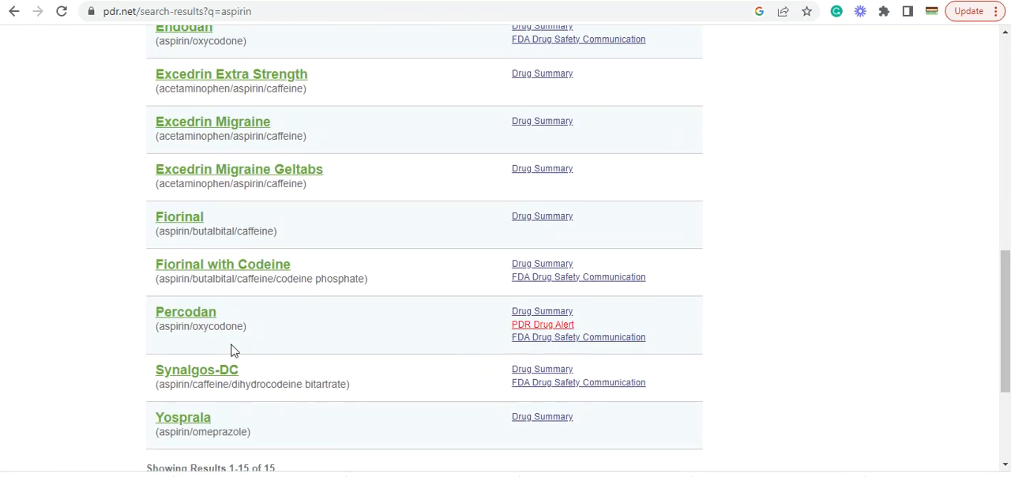
scroll("up", 3)
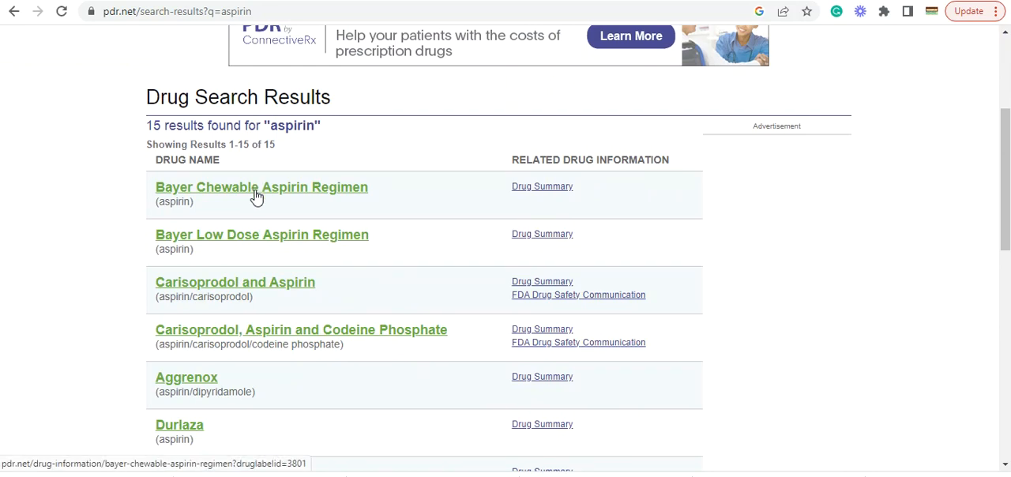
left_click(261, 186)
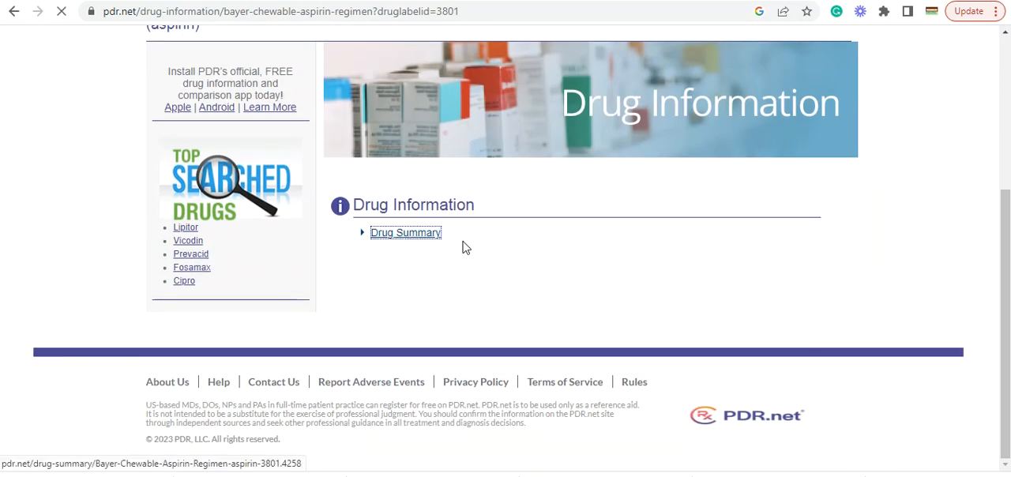
Read the aspirin Drug Summary down through Dosage & Indications and Storage.
left_click(405, 232)
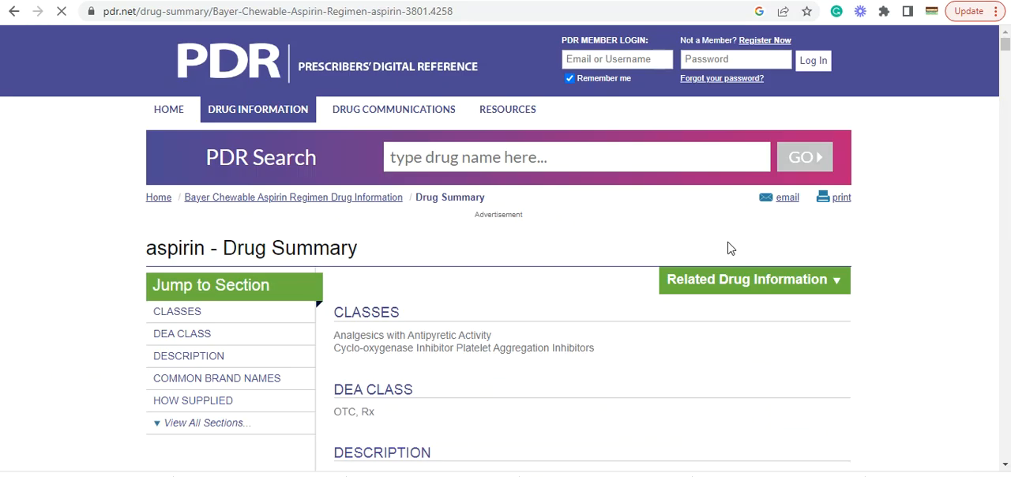
scroll("down", 3)
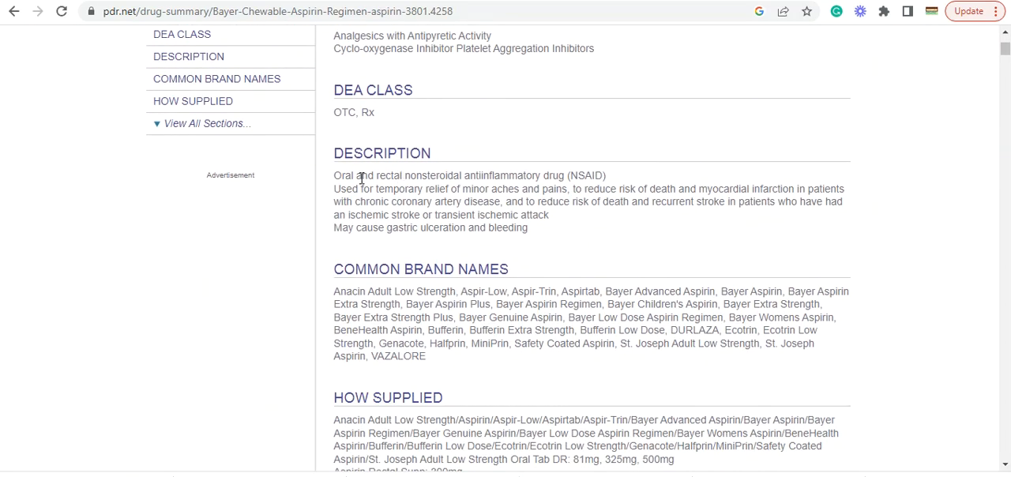
scroll("down", 3)
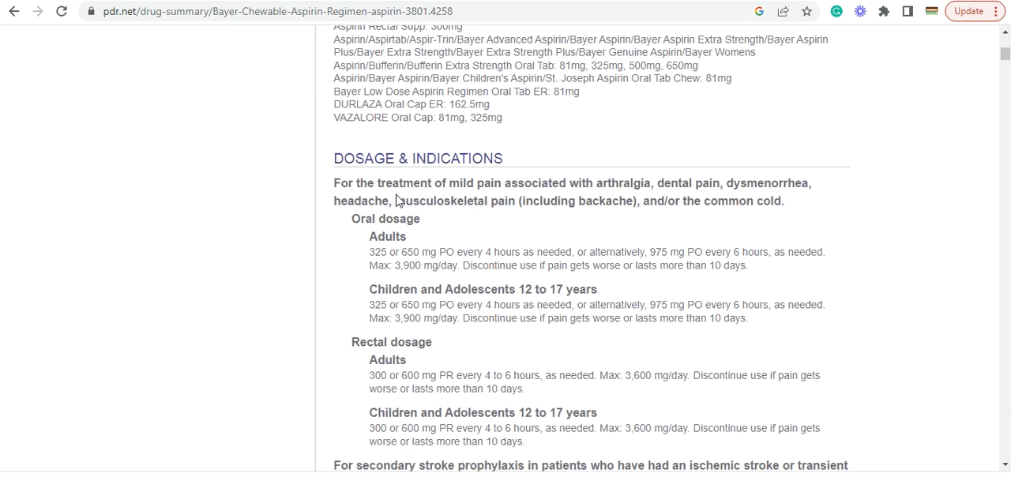
scroll("down", 3)
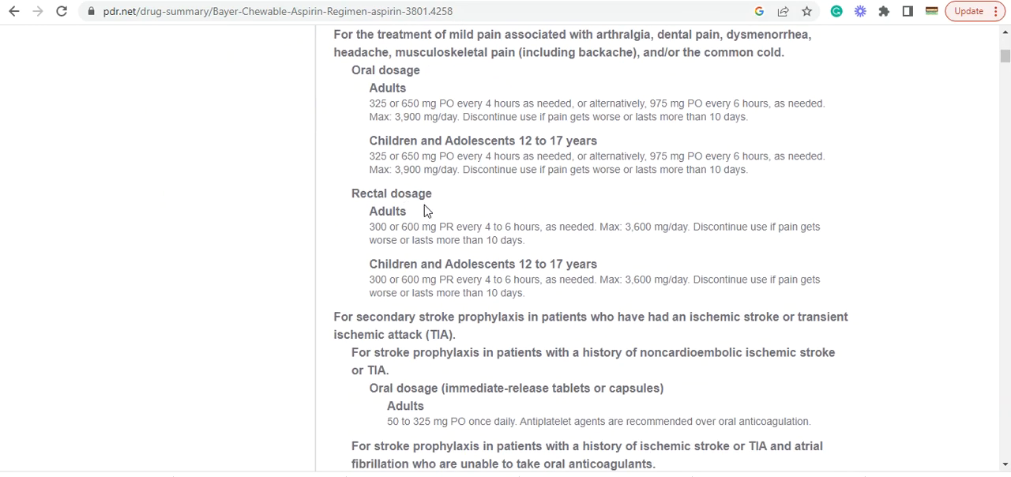
scroll("down", 3)
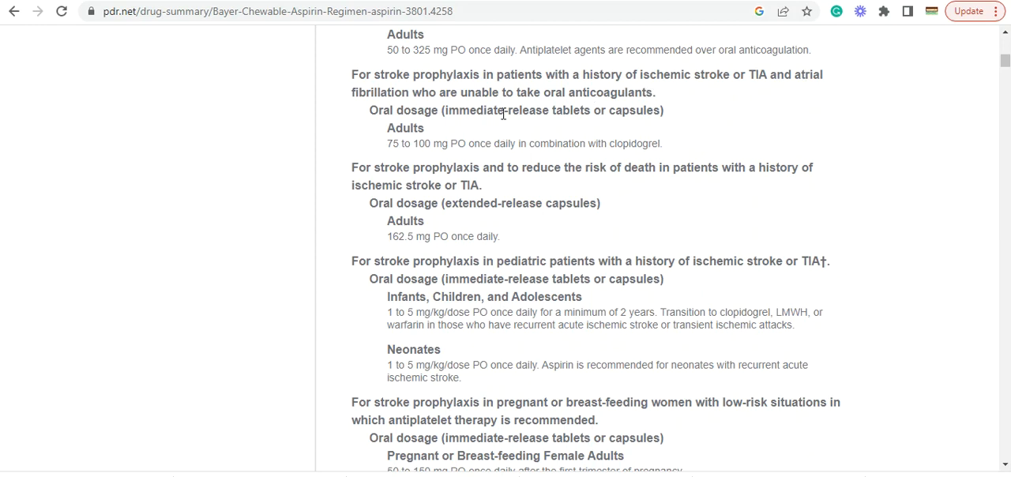
scroll("down", 3)
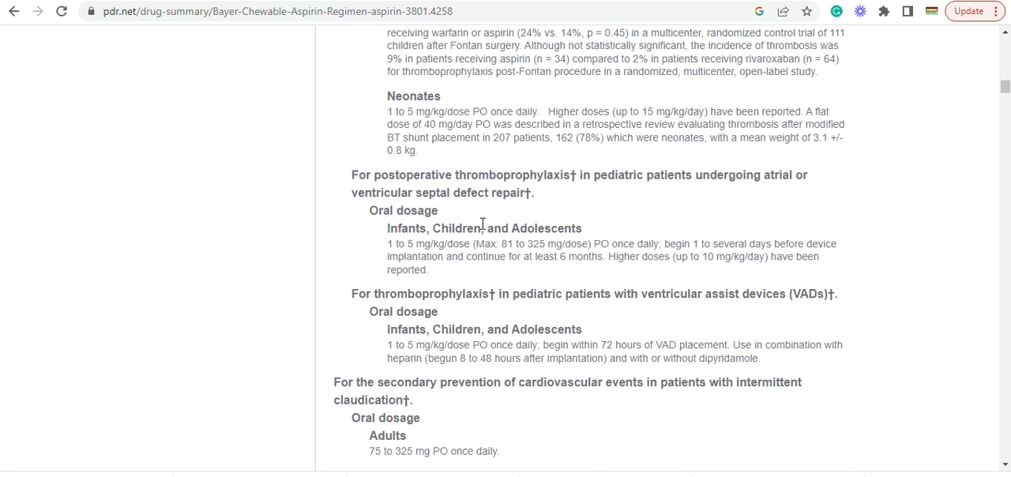
scroll("down", 3)
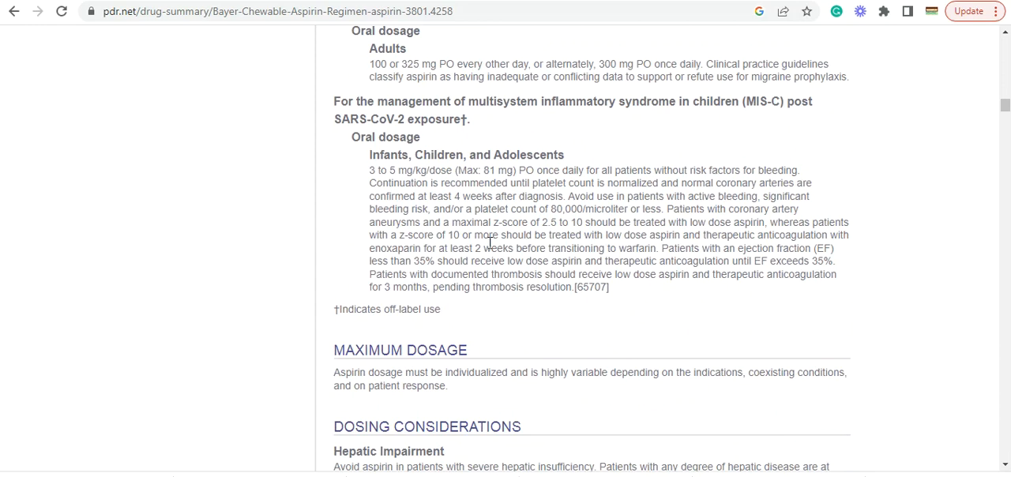
Continue through Contraindications, then return toward the top of the summary.
scroll("down", 3)
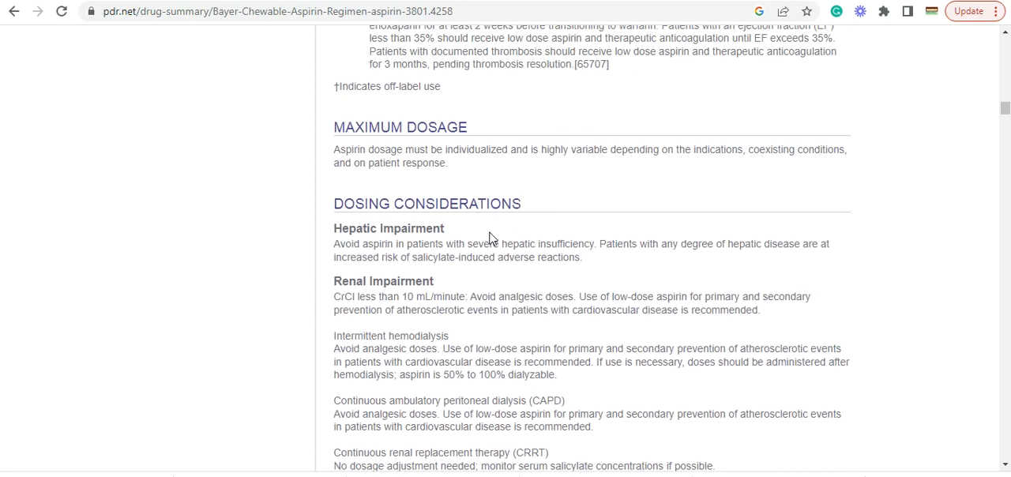
scroll("down", 3)
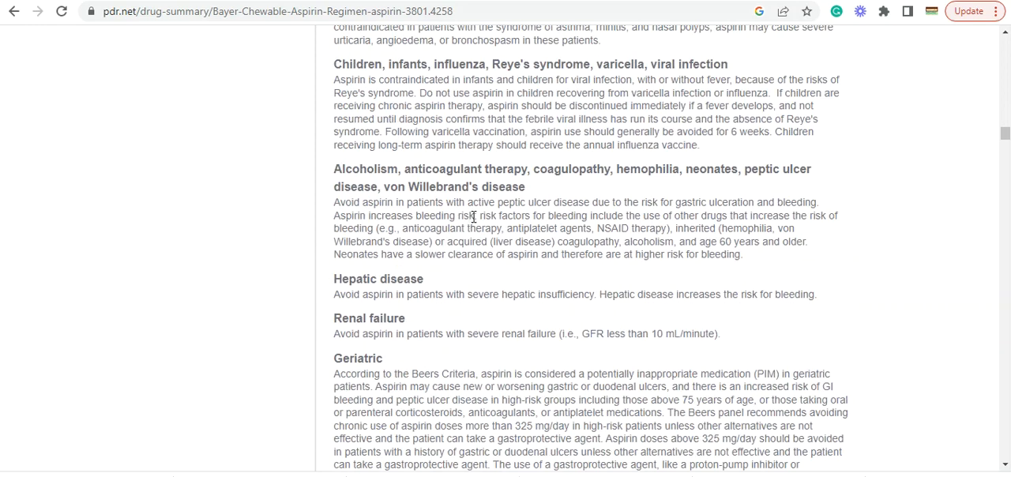
scroll("down", 3)
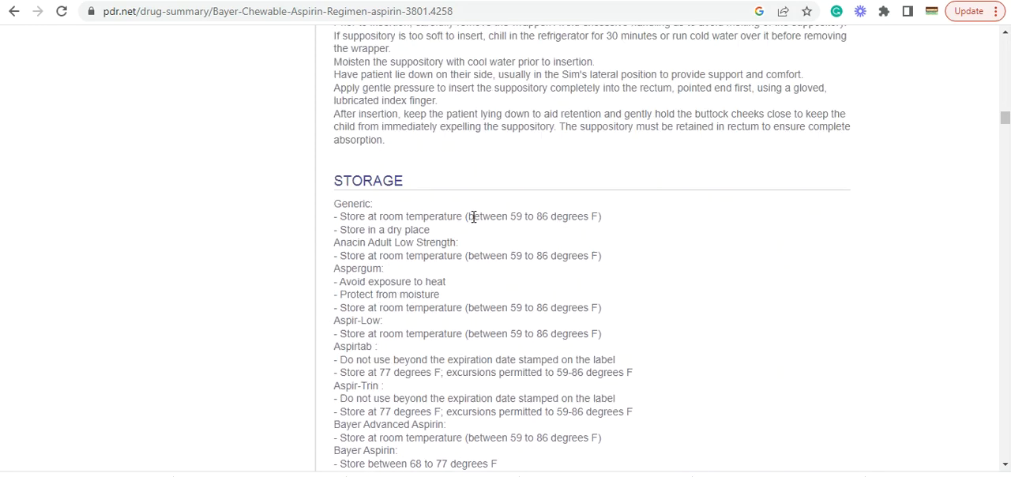
scroll("down", 3)
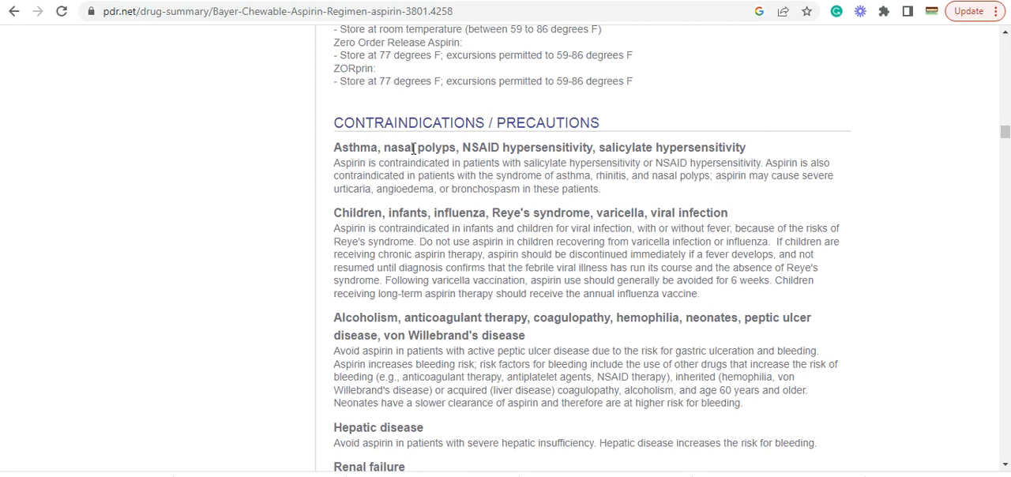
mouse_move(482, 212)
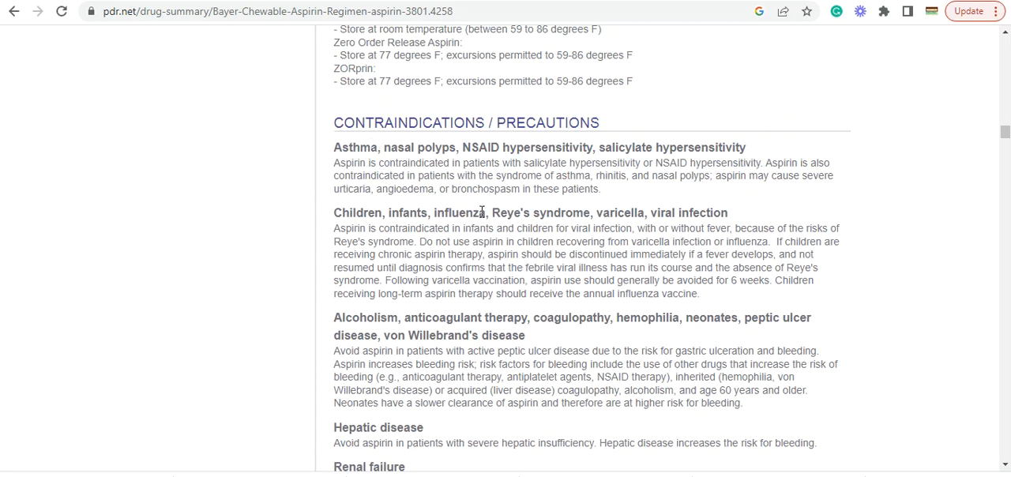
mouse_move(607, 356)
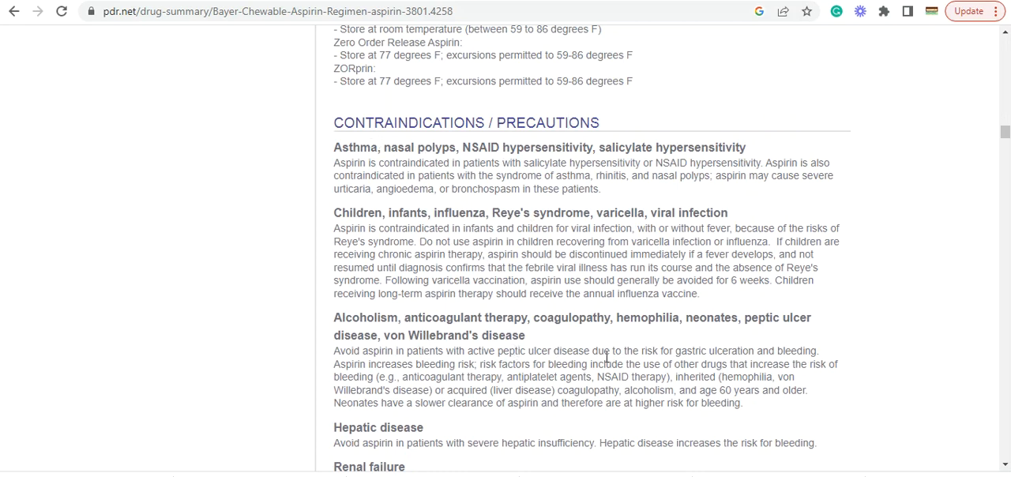
mouse_move(426, 360)
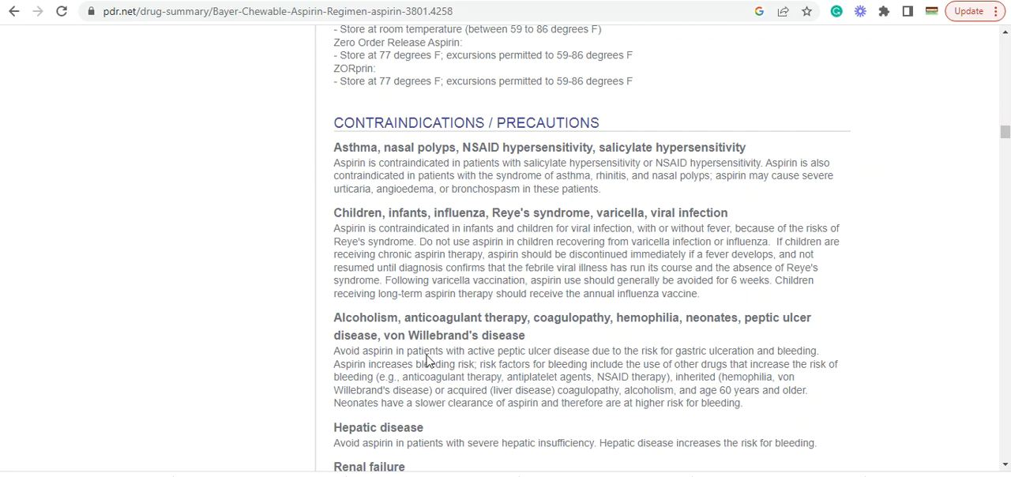
scroll("down", 3)
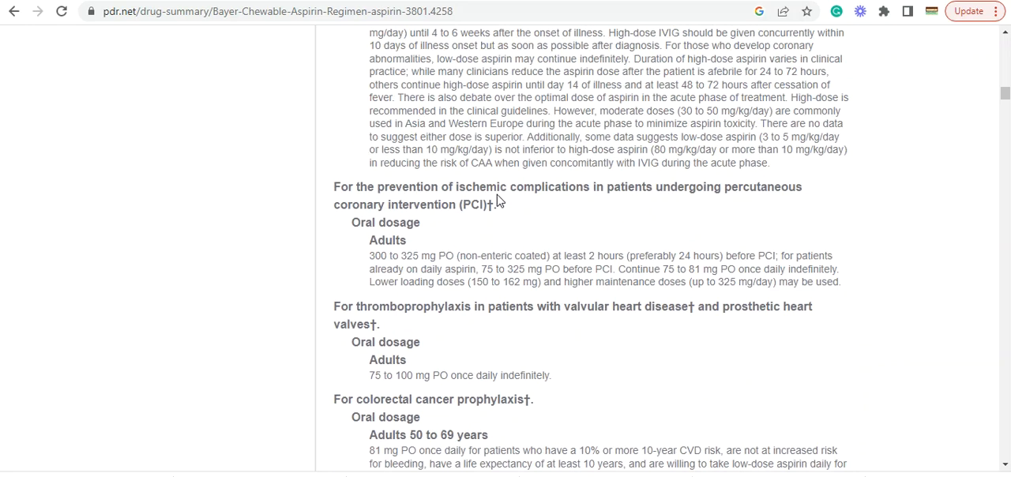
scroll("up", 3)
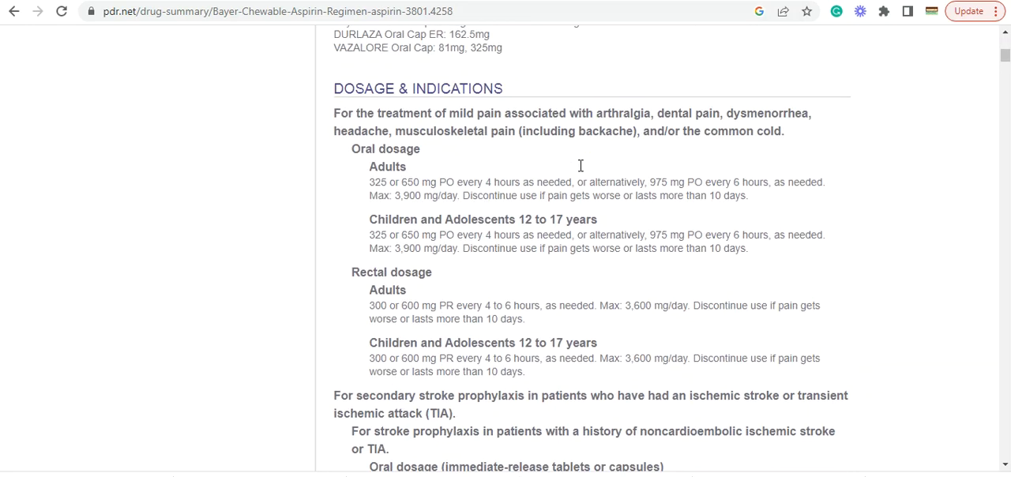
scroll("up", 3)
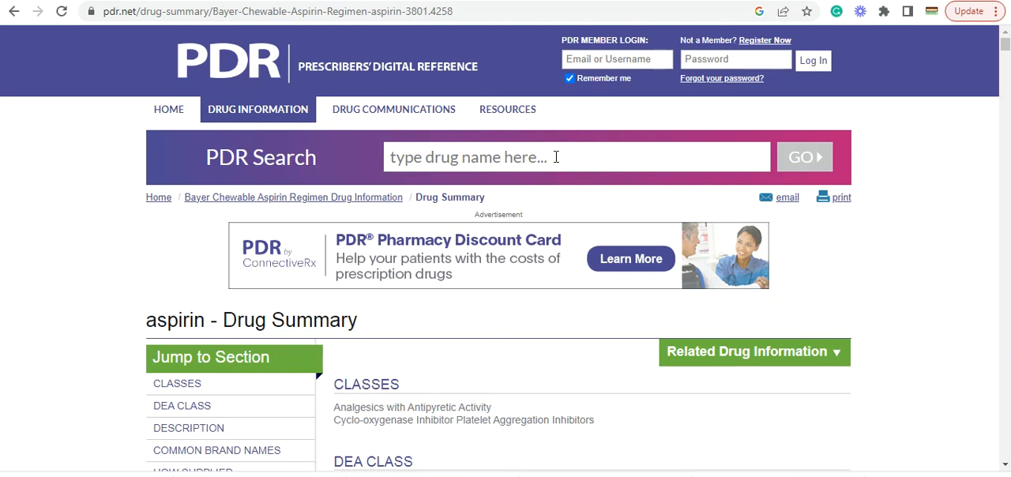
Search the database for 'kirkl', then replace it with 'her' for herbalife.
left_click(577, 156)
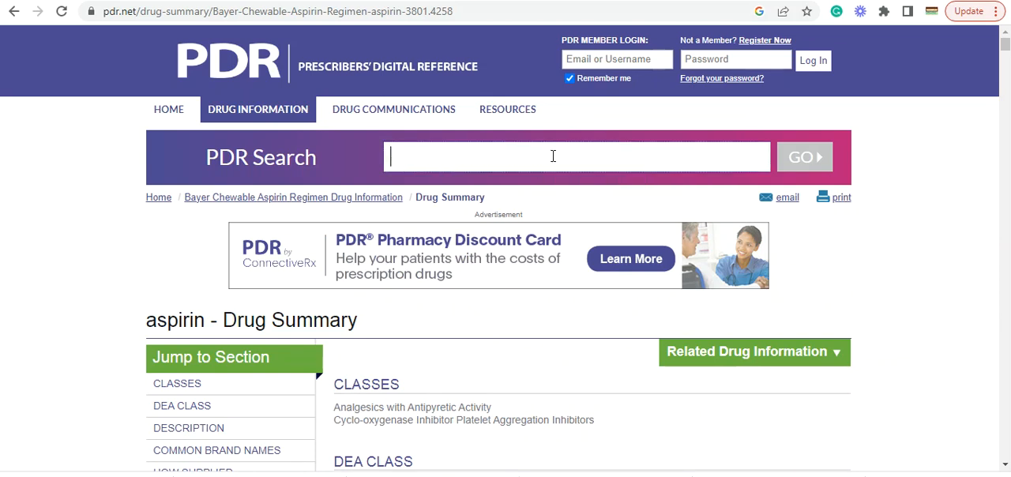
type("kirkland")
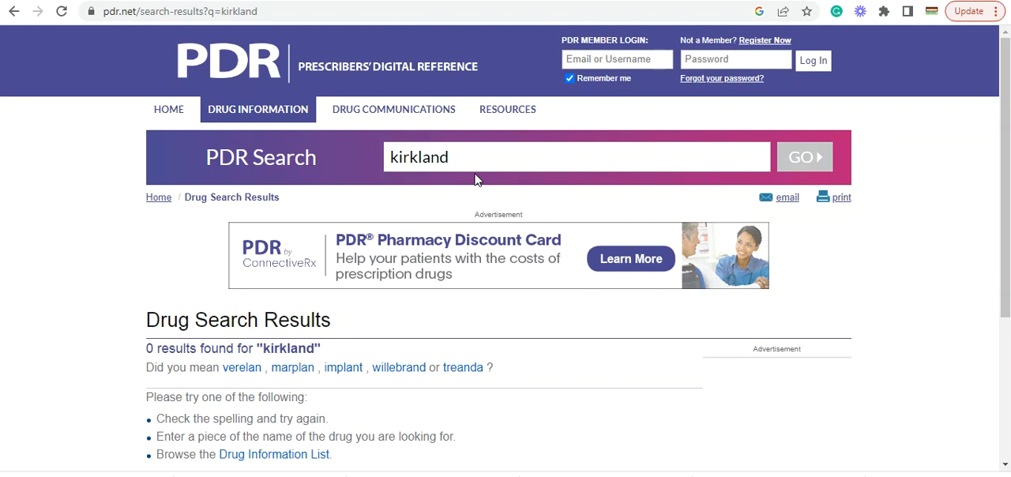
double_click(417, 157)
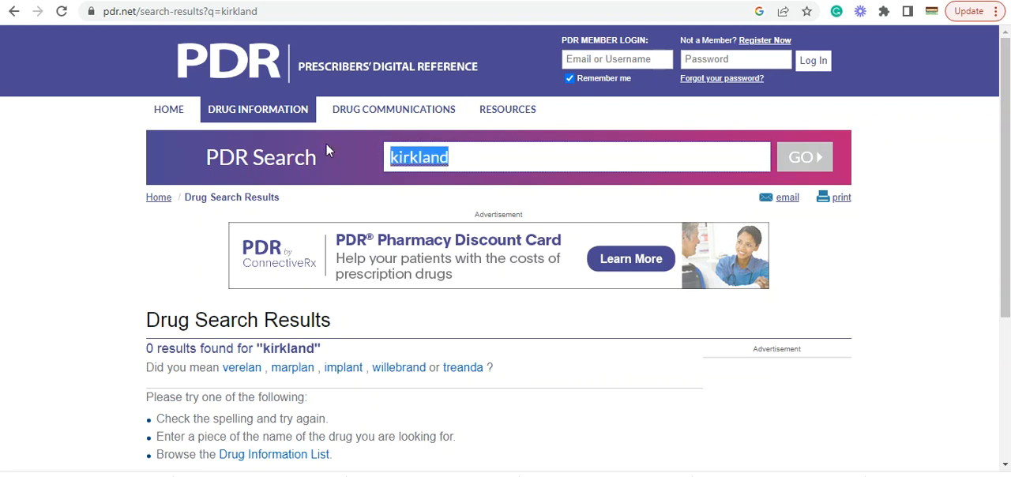
type("herbalife")
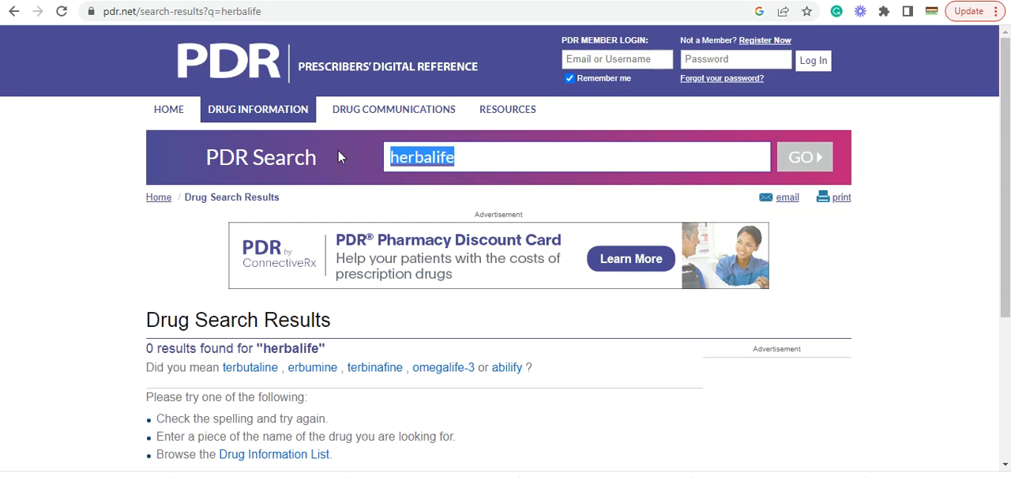
type("tyo")
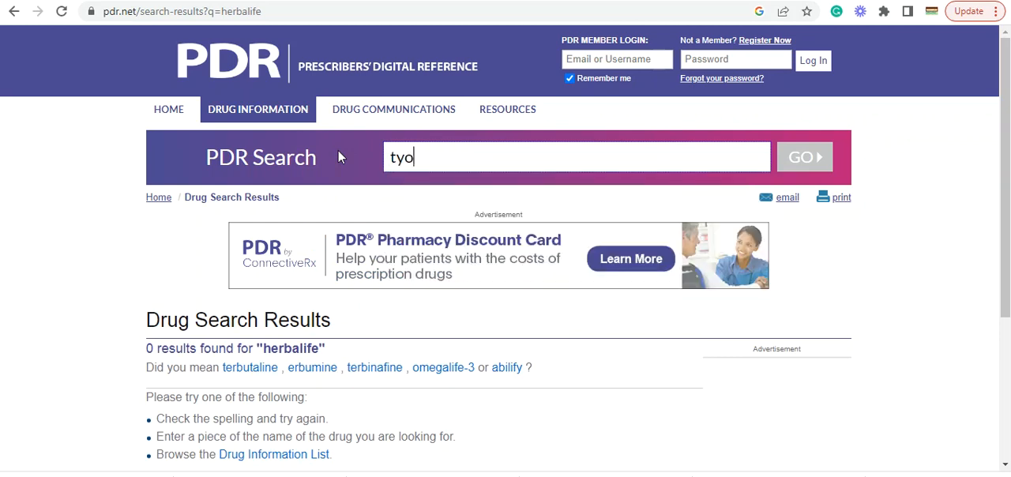
type("tyl")
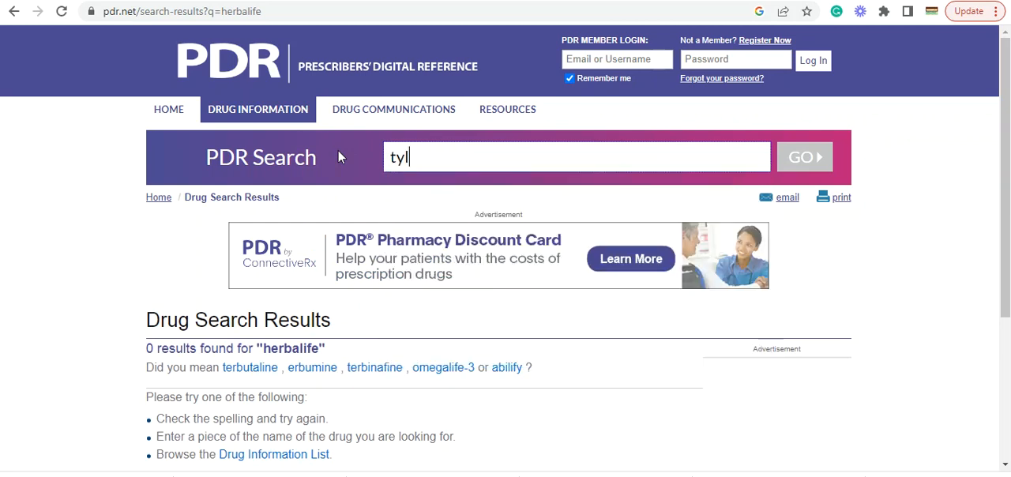
type("tyl")
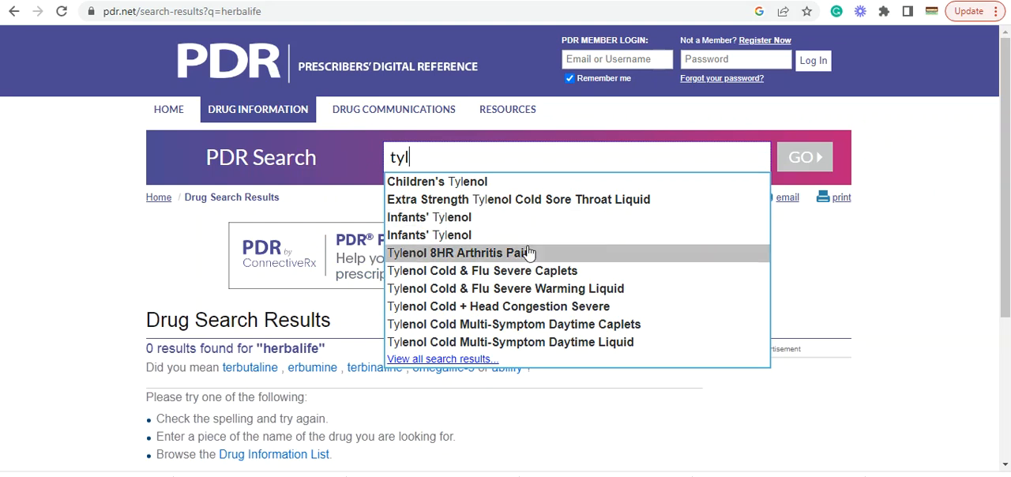
mouse_move(429, 218)
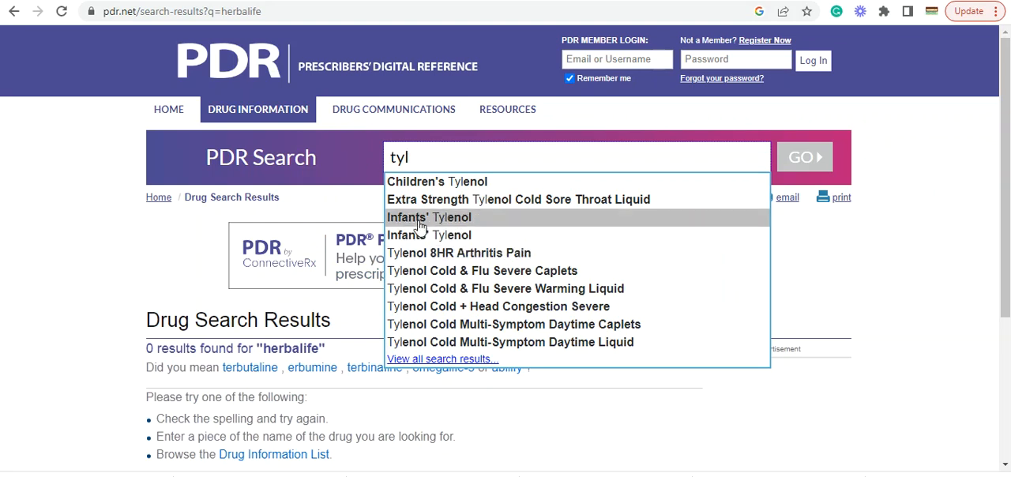
mouse_move(446, 288)
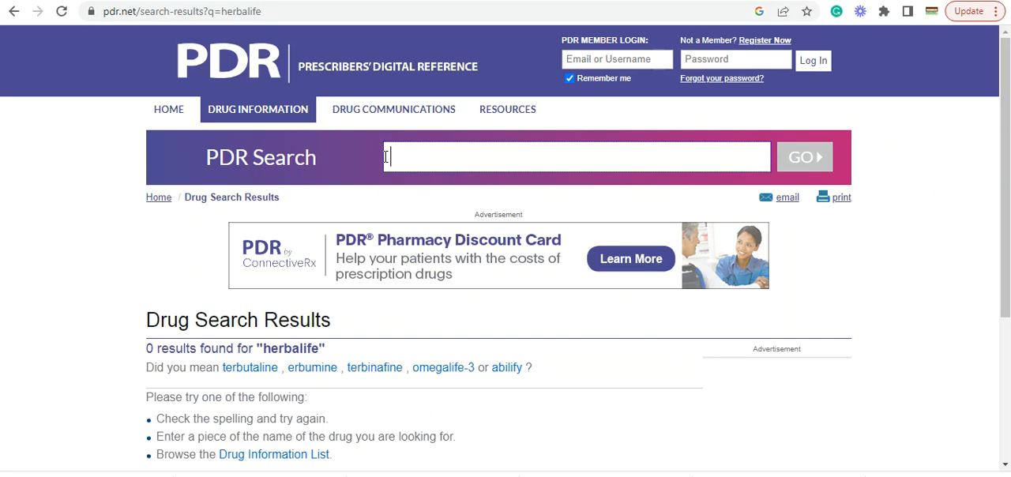
Search 'metamusi', then 'un', and view all 33 matching results.
type("m")
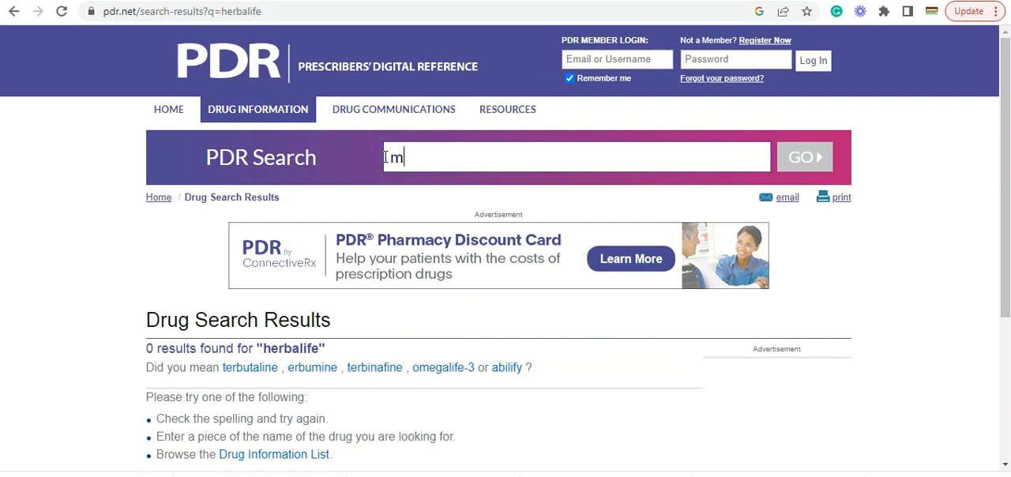
type("etamusil")
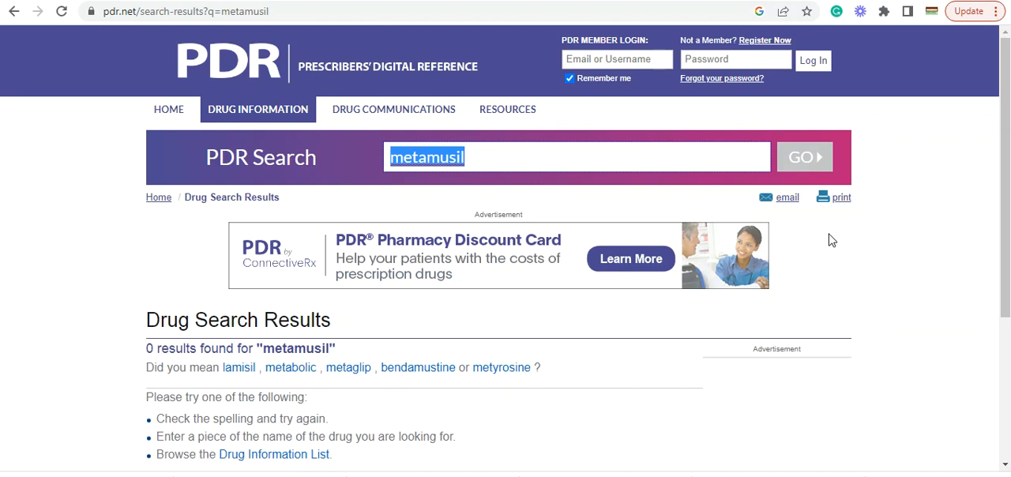
type("uni")
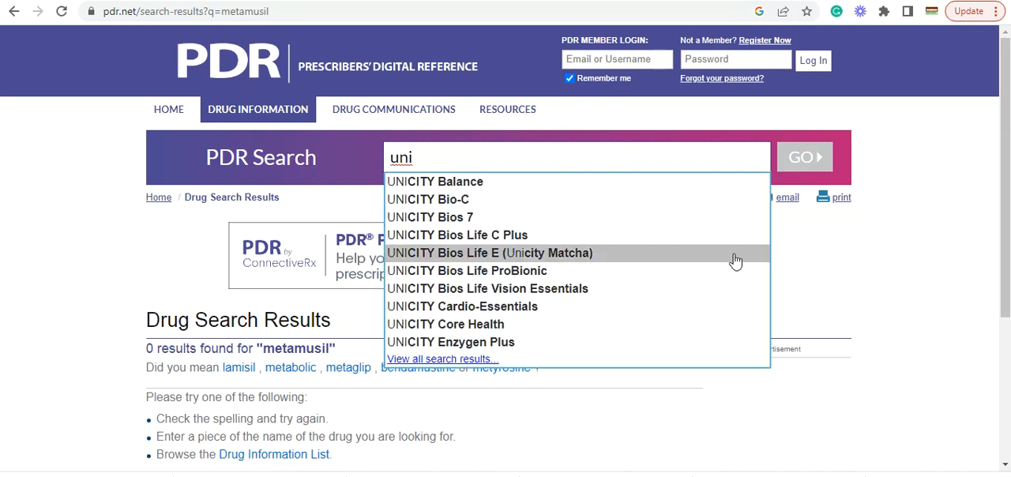
left_click(443, 359)
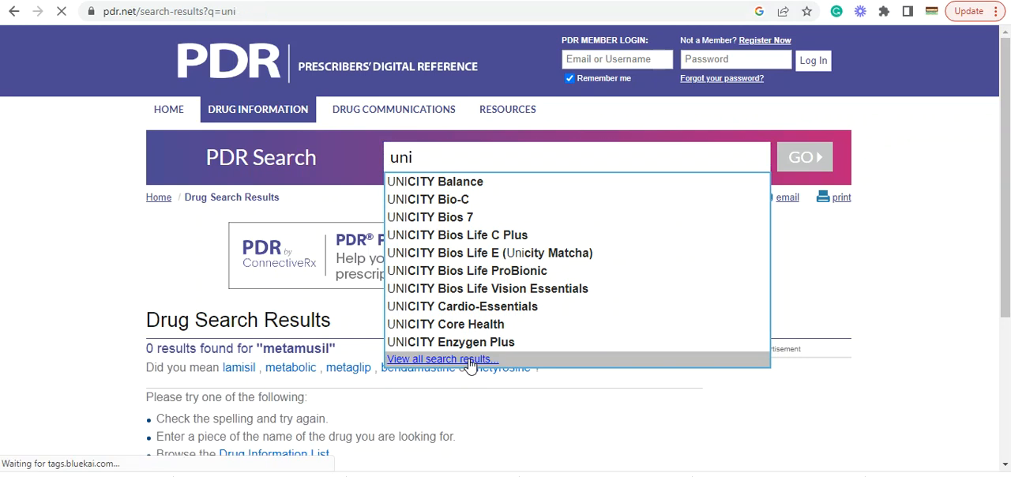
left_click(443, 359)
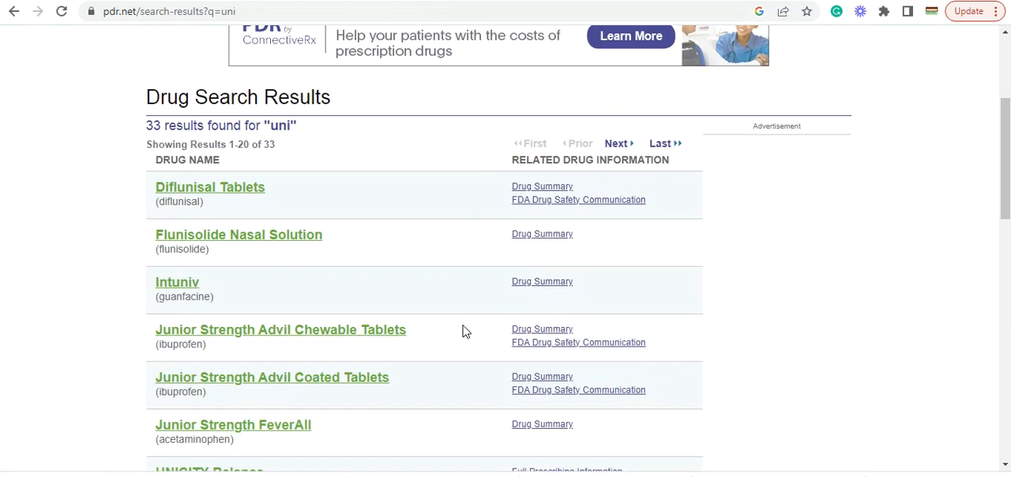
mouse_move(264, 237)
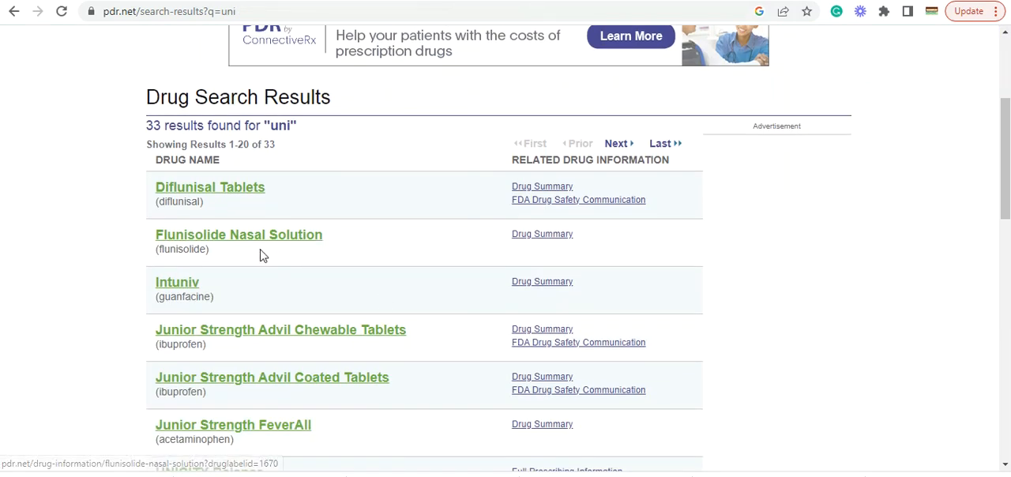
Move down the uni results list to the UNICITY dietary supplement entries.
scroll("up", 3)
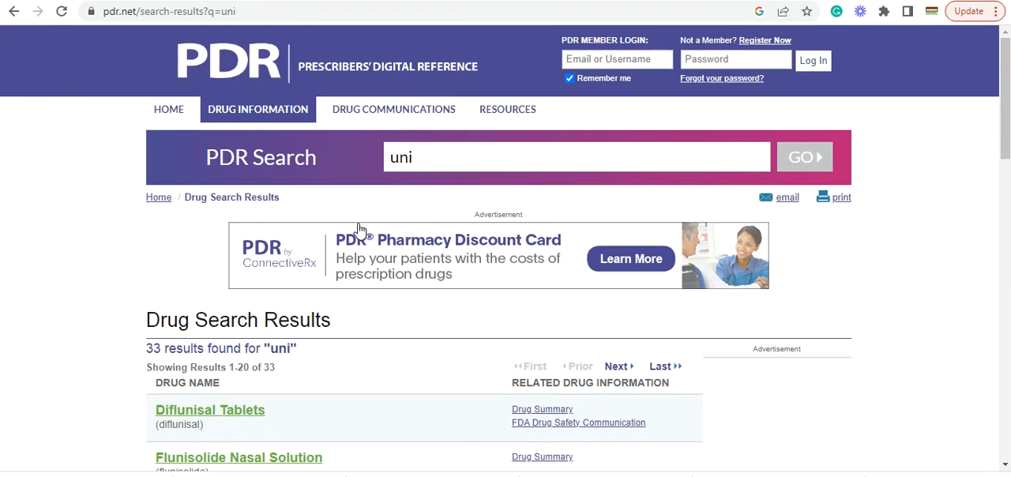
scroll("down", 3)
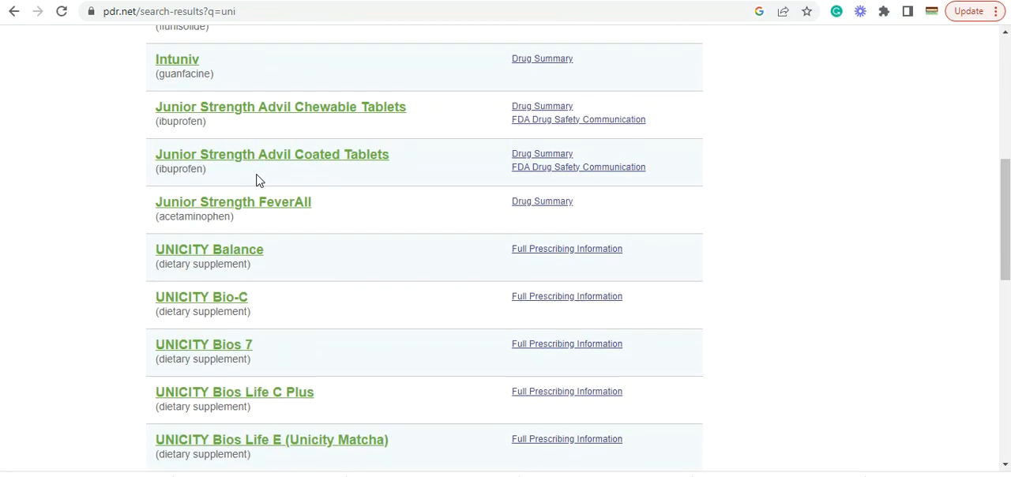
scroll("down", 3)
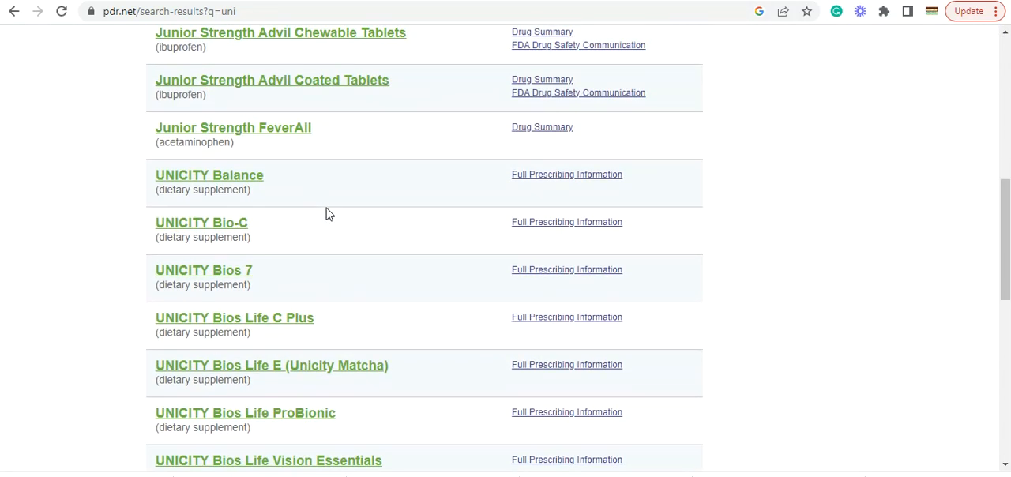
scroll("down", 3)
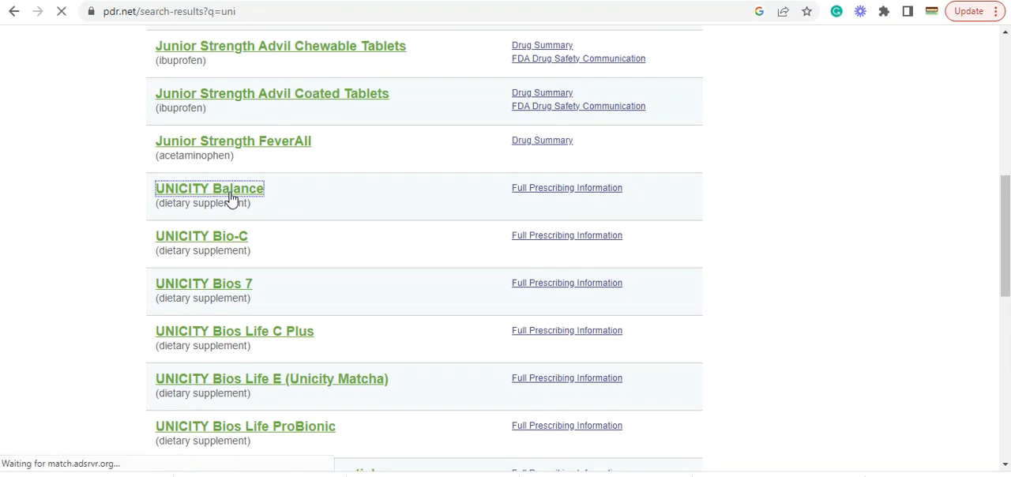
Show UNICITY Balance's Full Prescribing Information and its Description section.
left_click(209, 188)
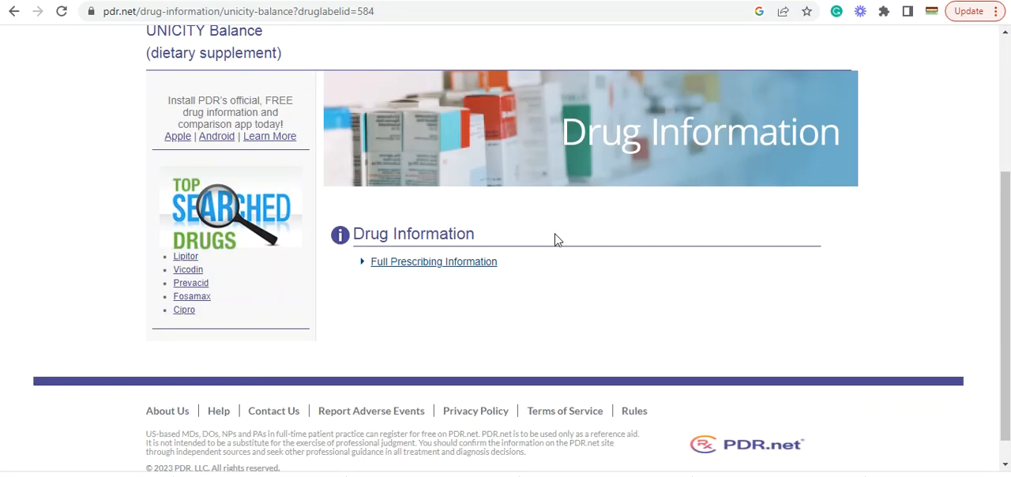
left_click(433, 262)
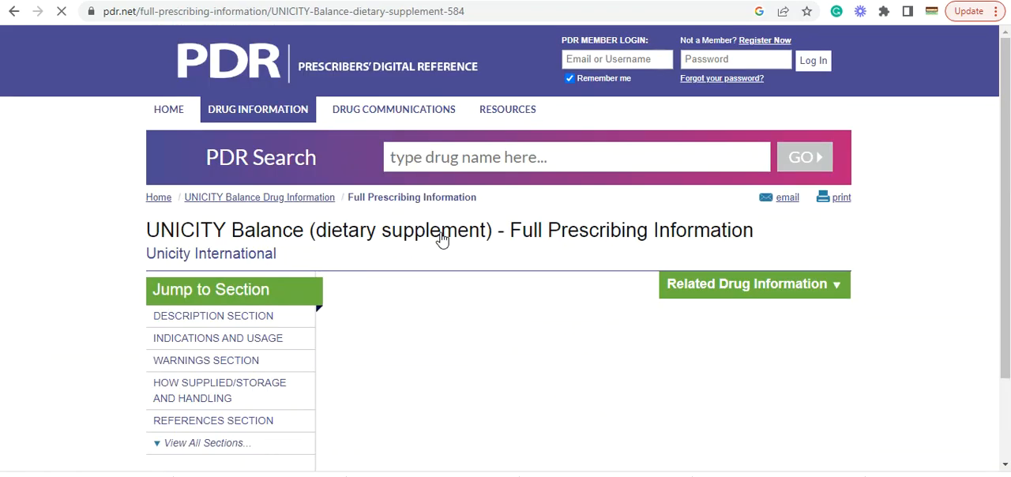
scroll("down", 3)
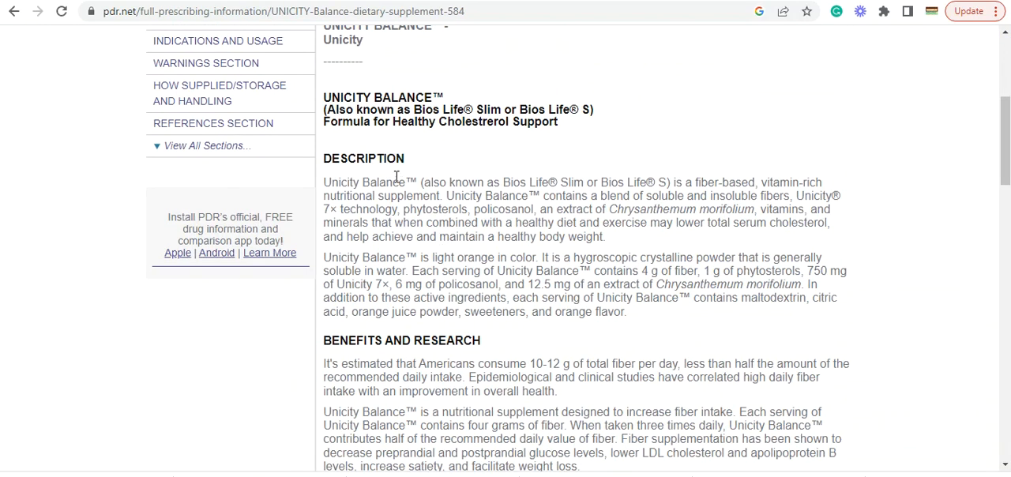
mouse_move(536, 192)
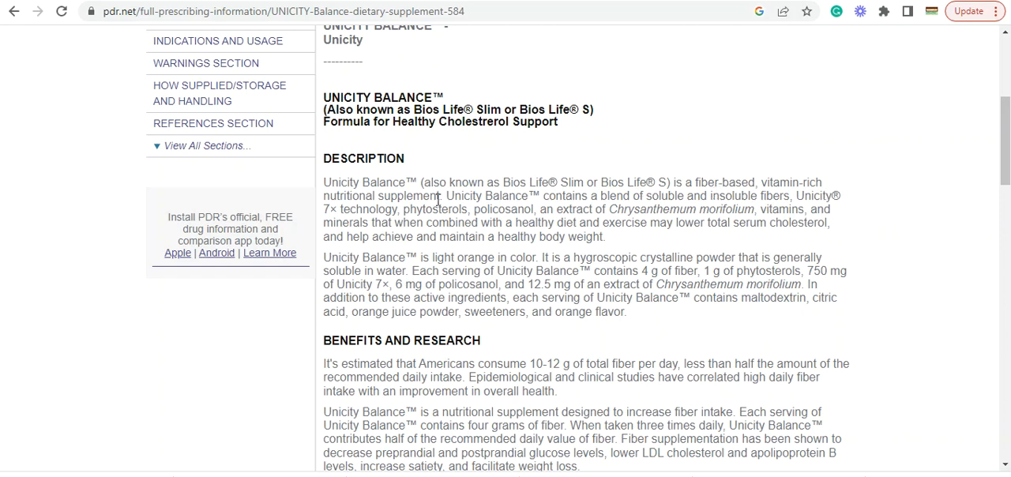
mouse_move(469, 201)
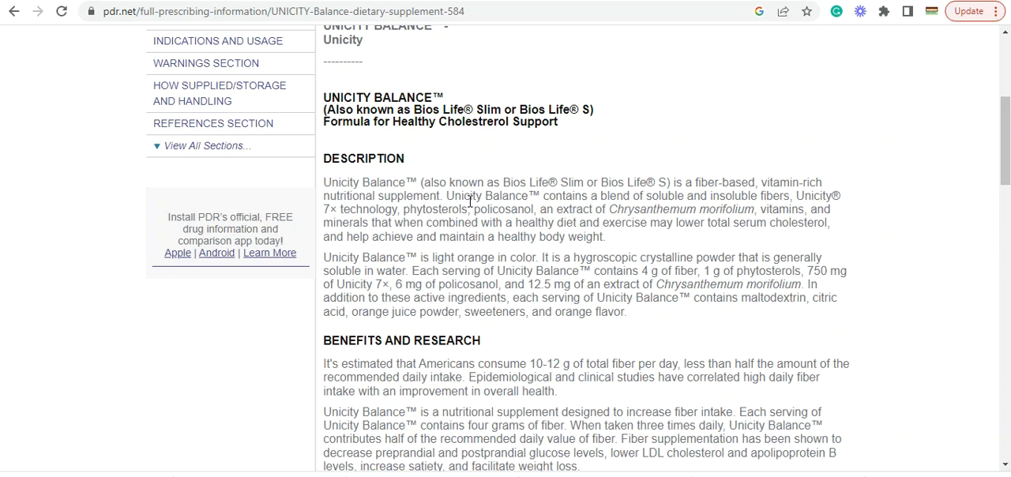
mouse_move(489, 218)
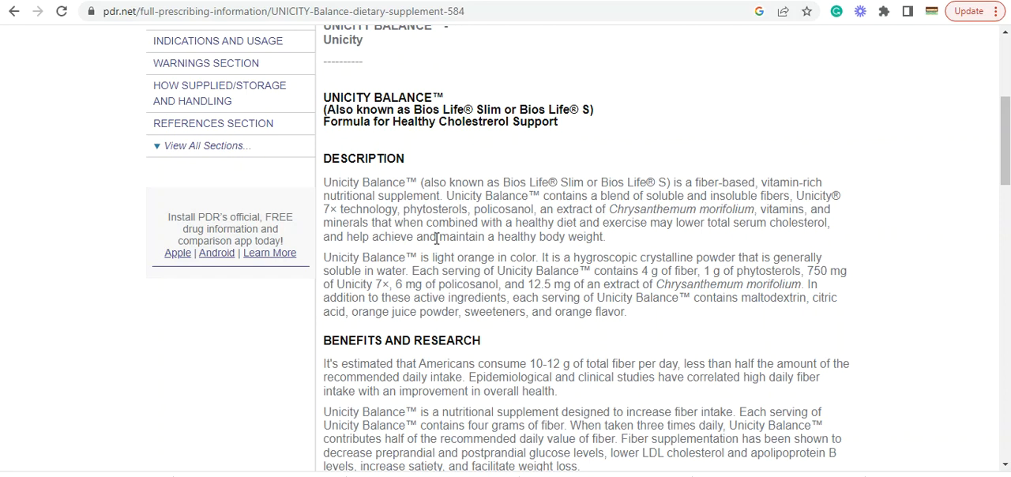
mouse_move(453, 140)
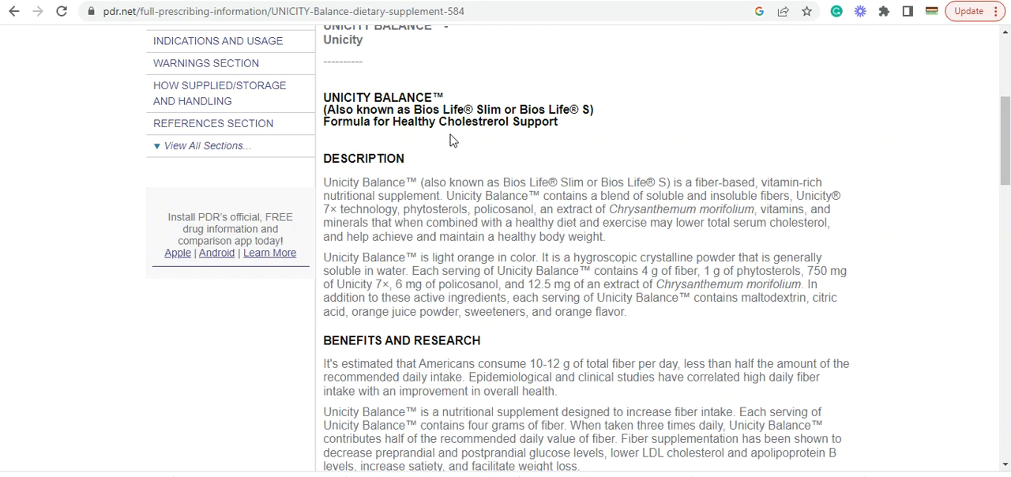
mouse_move(508, 167)
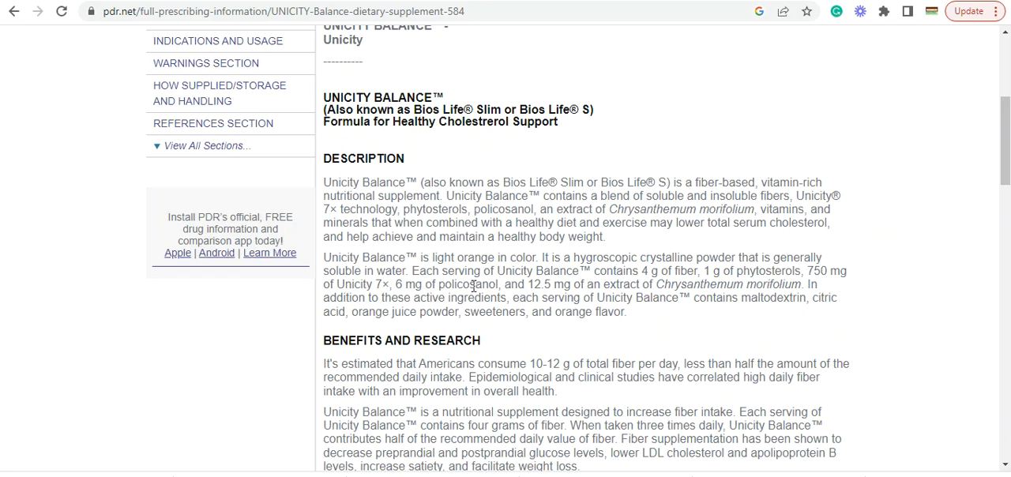
scroll("down", 3)
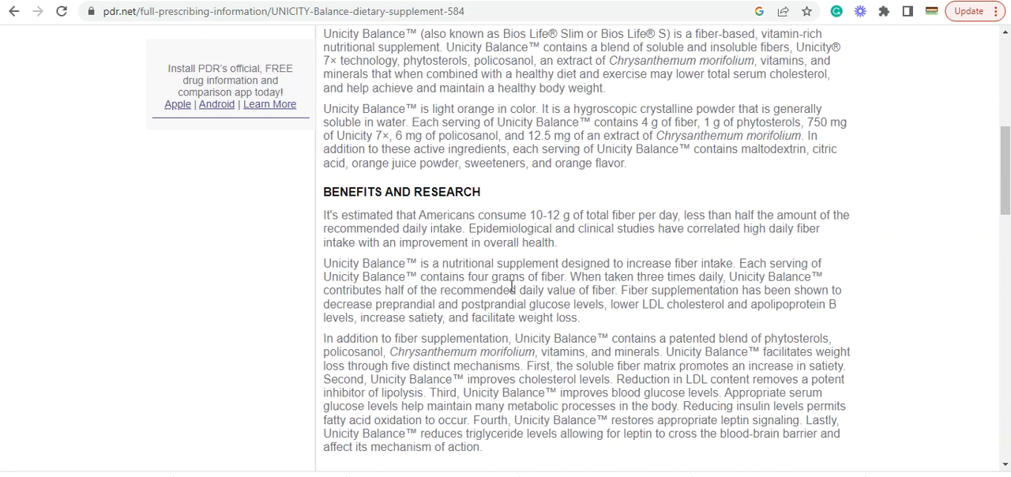
mouse_move(725, 291)
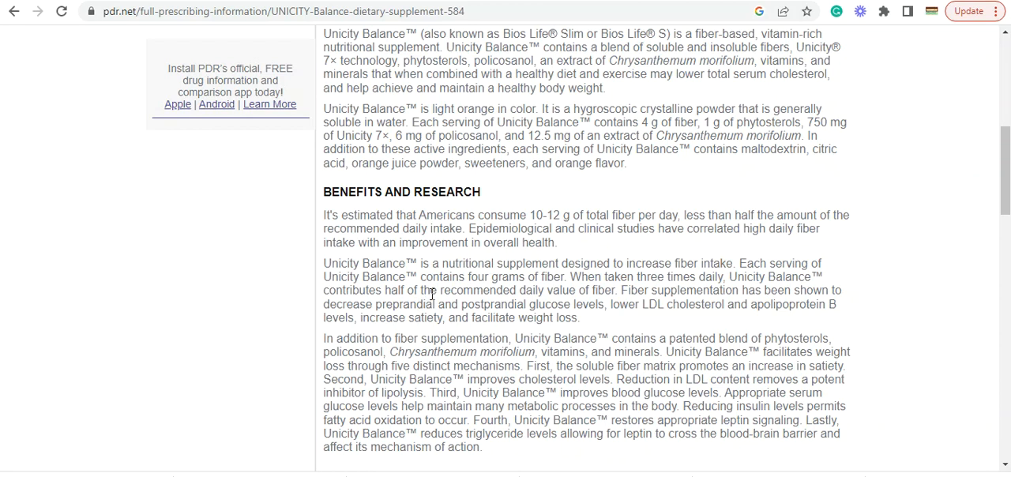
mouse_move(600, 294)
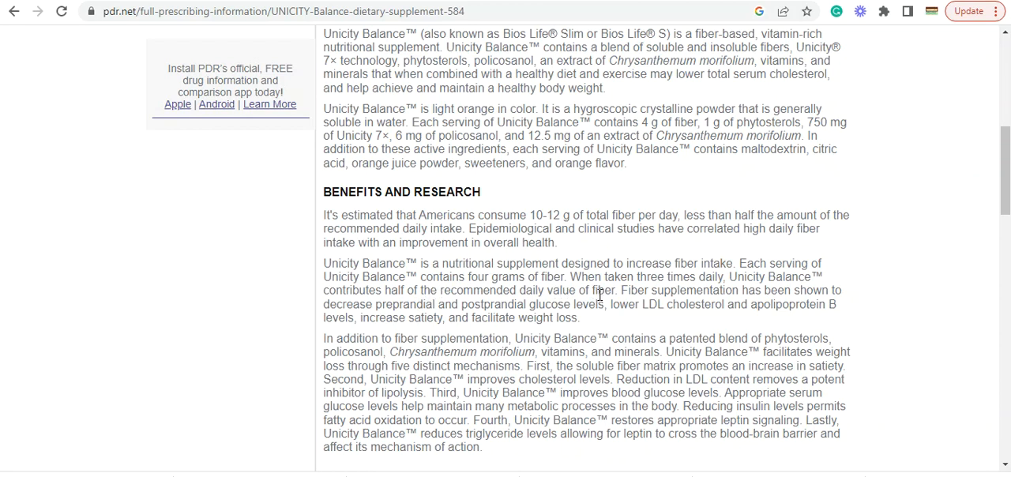
mouse_move(742, 294)
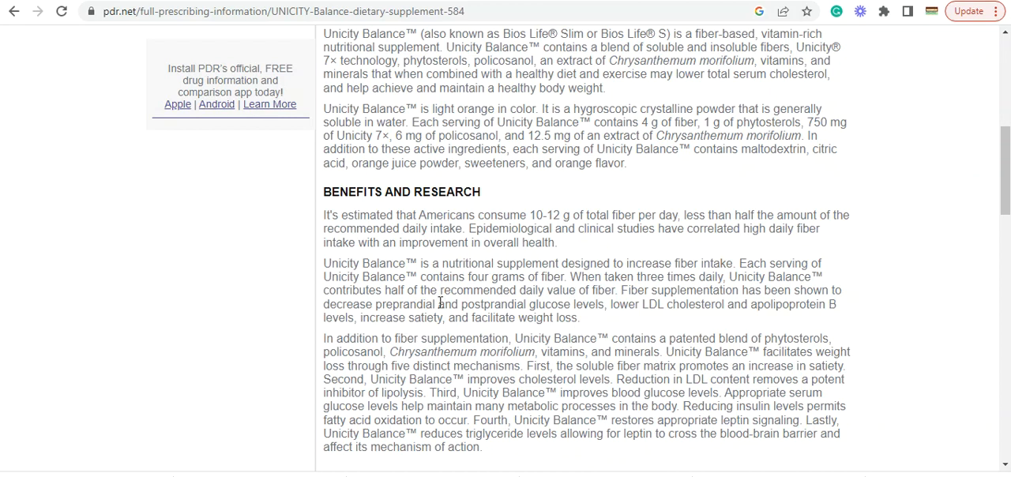
mouse_move(512, 308)
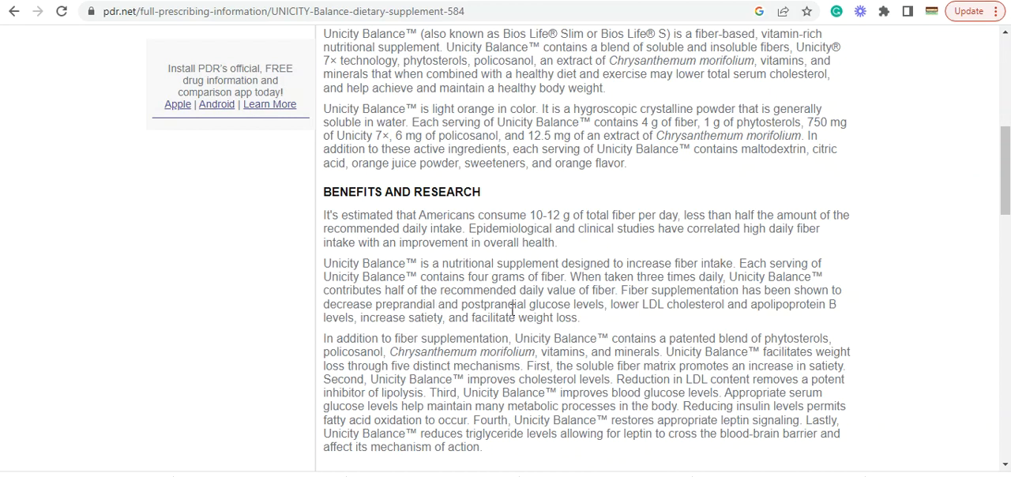
mouse_move(603, 311)
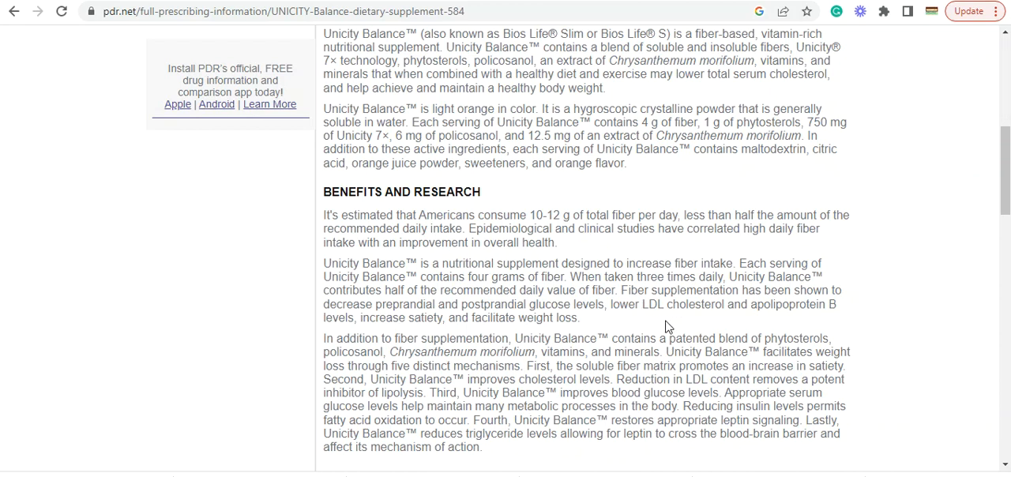
mouse_move(796, 319)
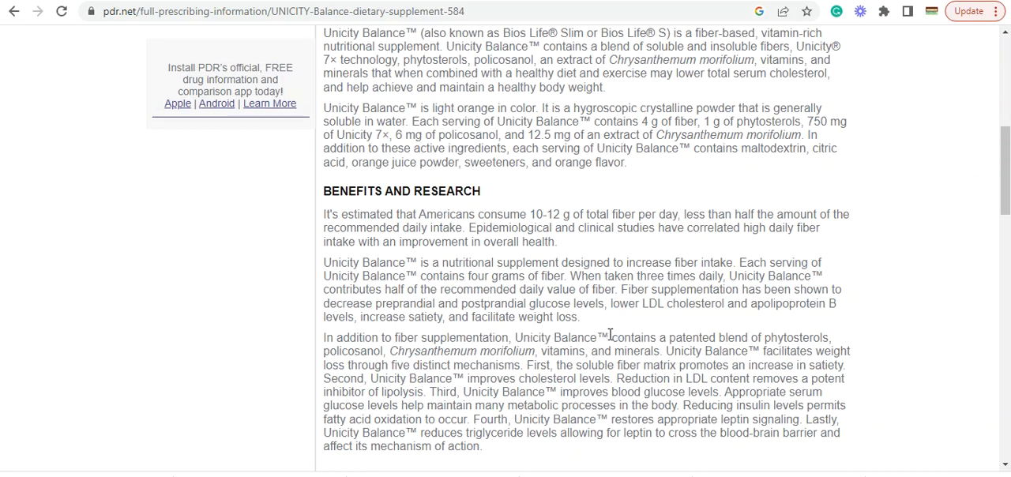
scroll("down", 3)
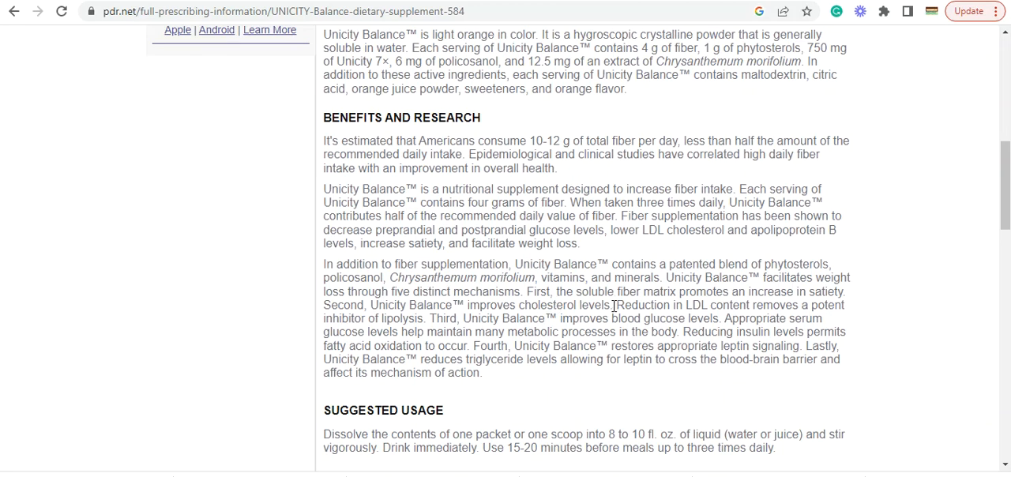
mouse_move(749, 322)
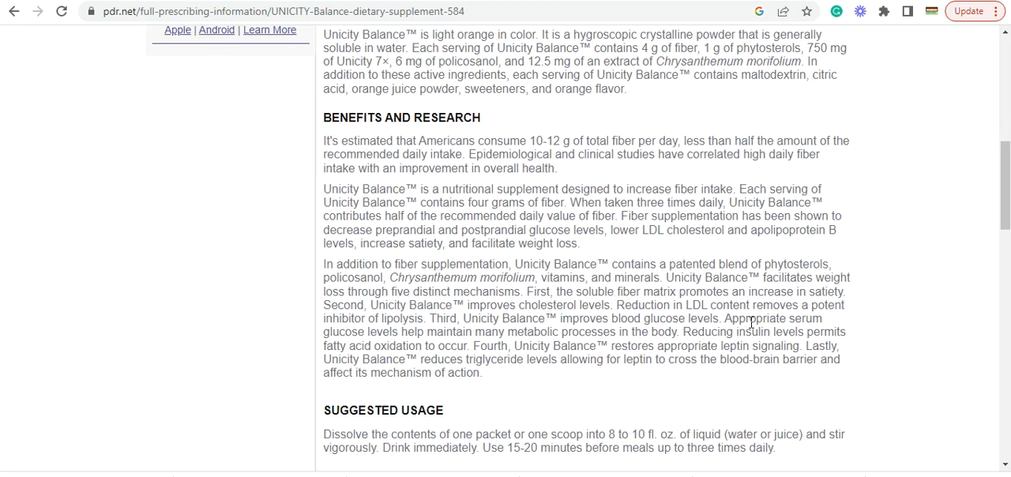
mouse_move(553, 319)
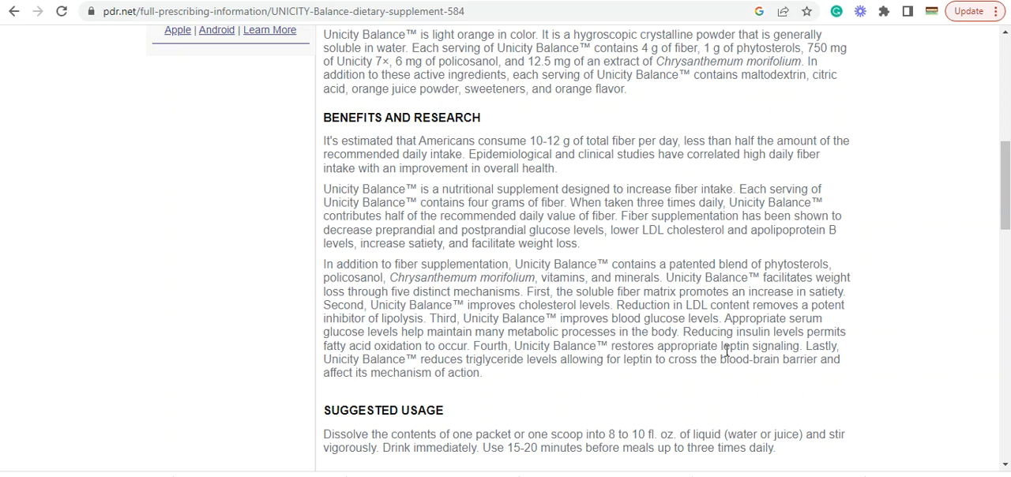
mouse_move(678, 405)
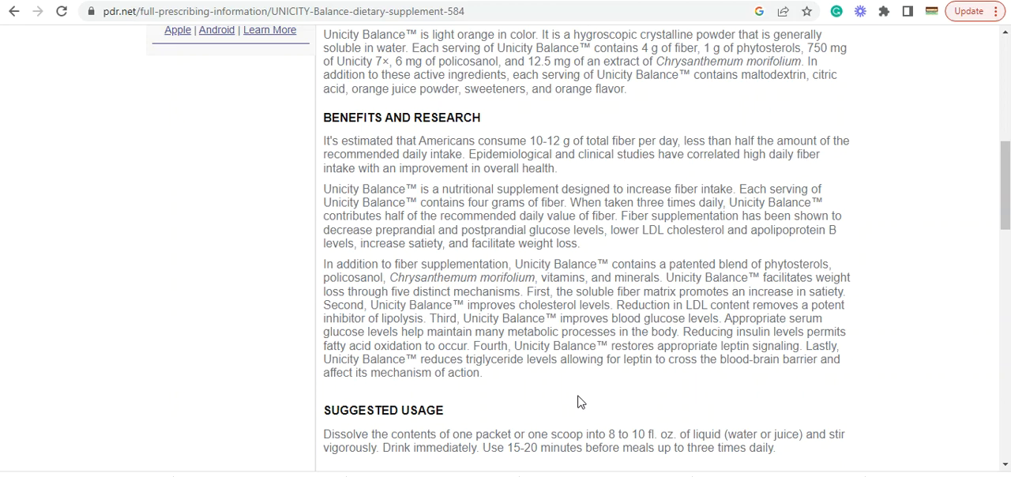
Read Safety, How Supplied, References and Product Photo, then go back to top.
scroll("down", 3)
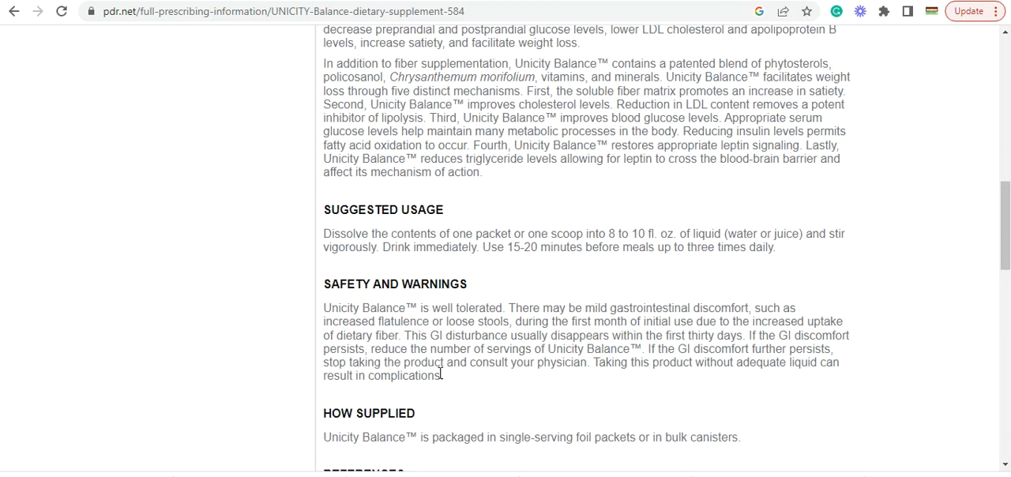
scroll("down", 3)
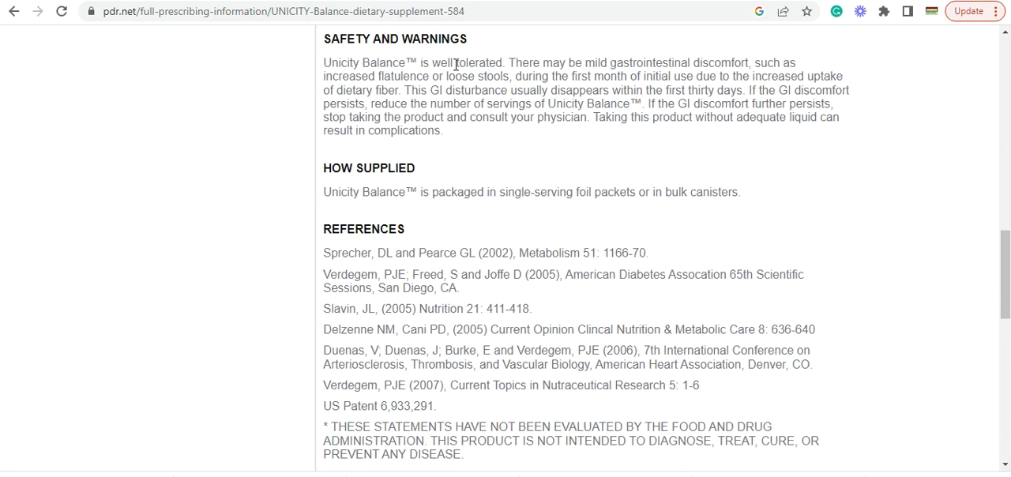
mouse_move(426, 229)
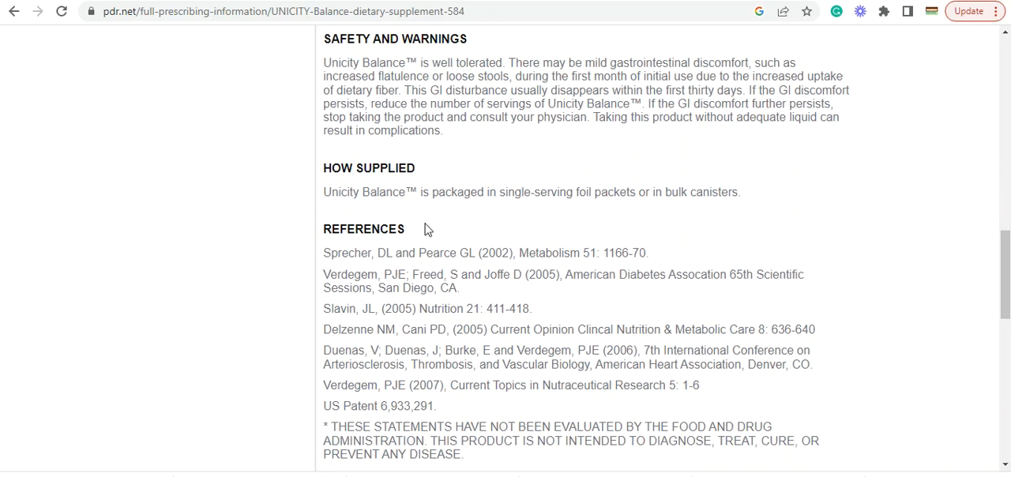
scroll("down", 3)
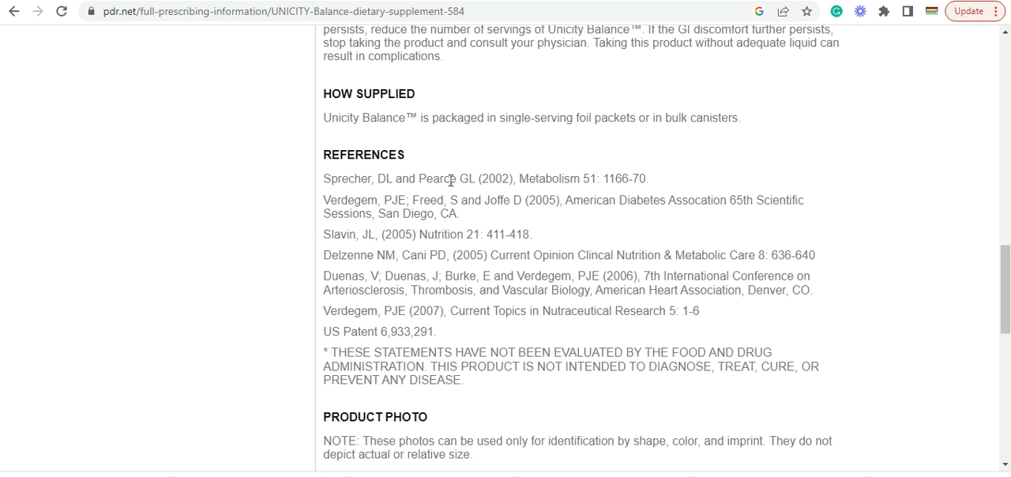
mouse_move(571, 203)
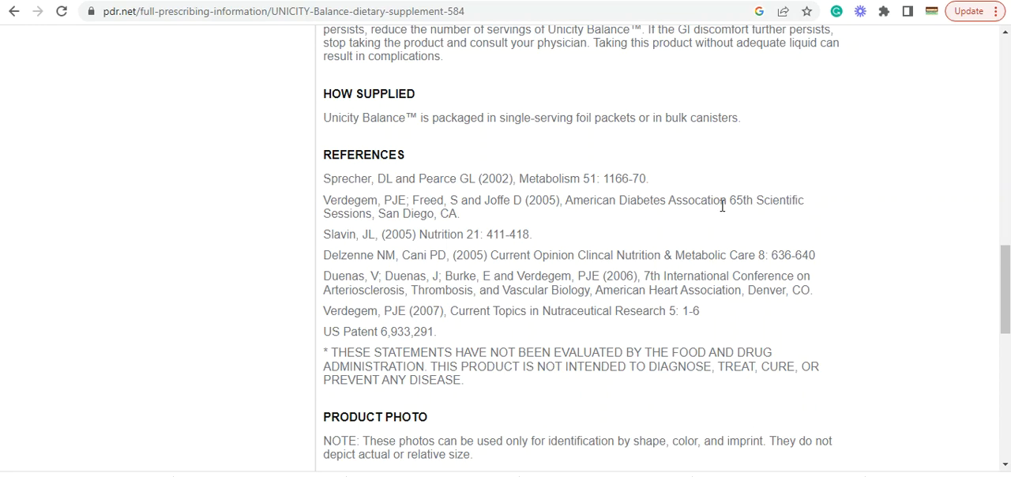
mouse_move(723, 218)
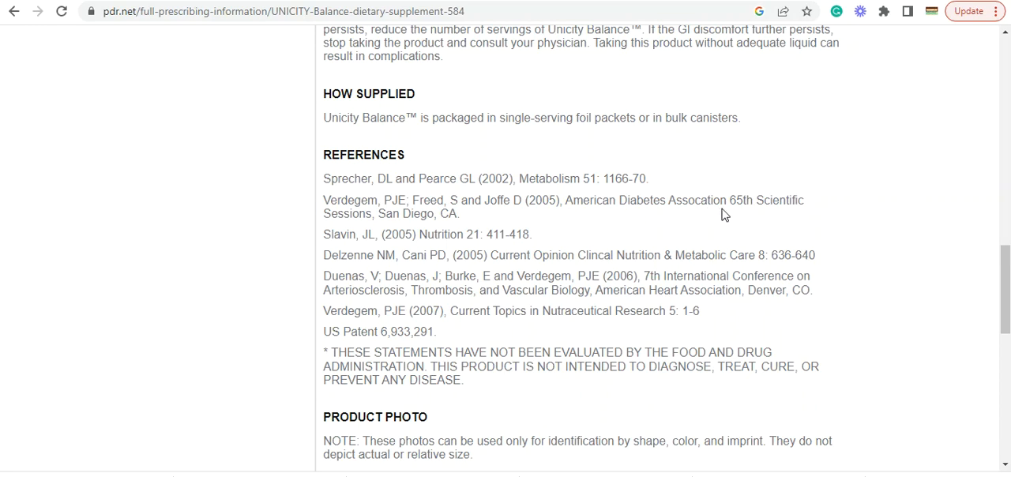
mouse_move(382, 200)
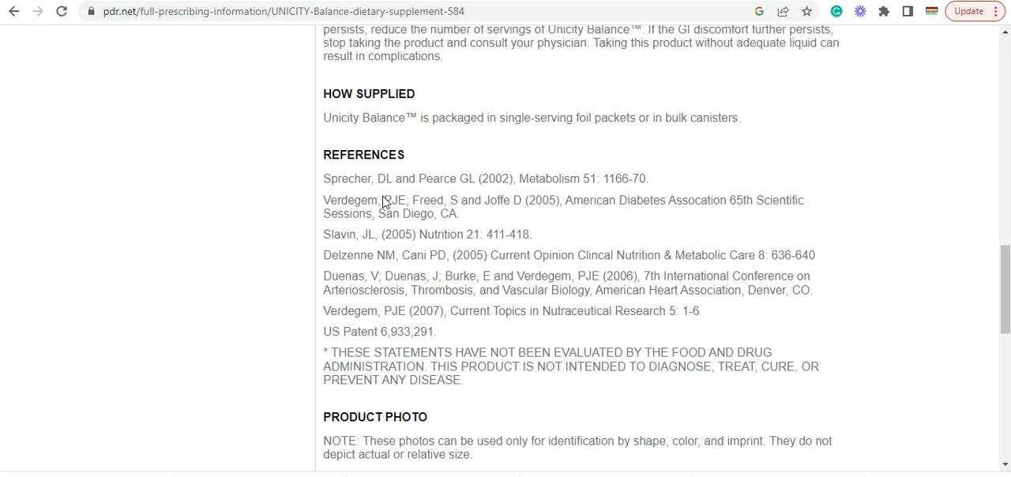
mouse_move(600, 259)
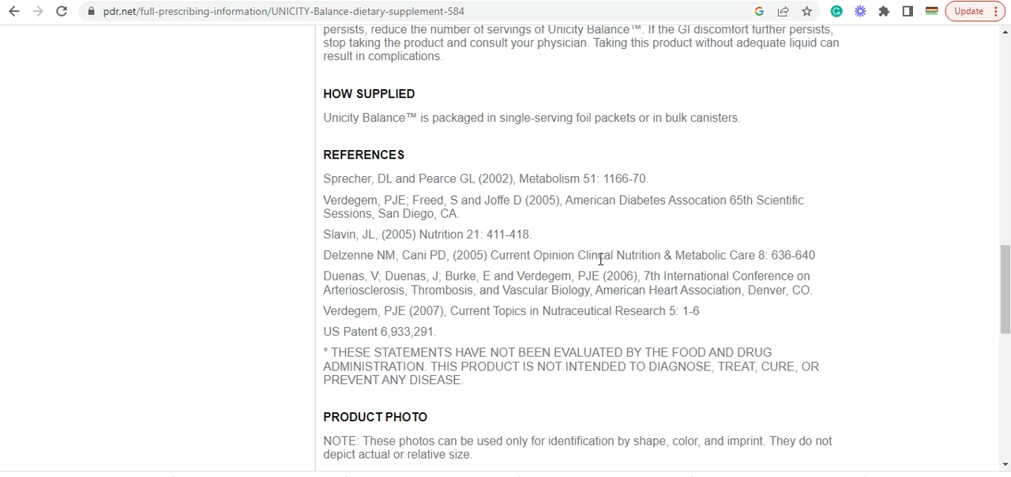
mouse_move(449, 307)
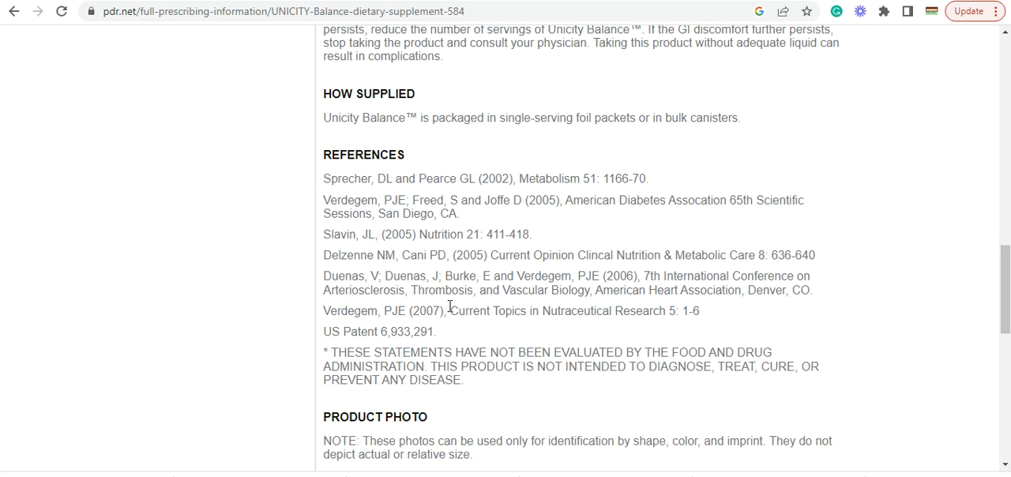
mouse_move(442, 254)
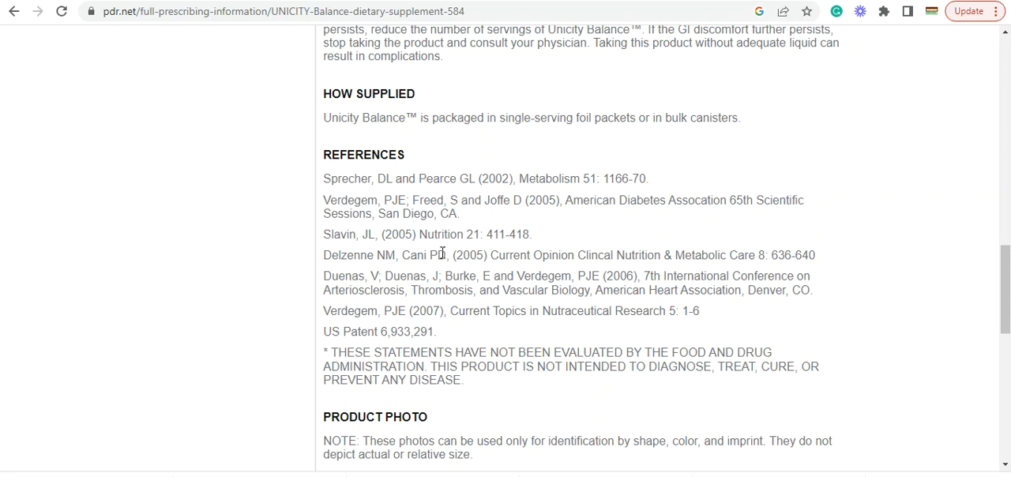
mouse_move(647, 284)
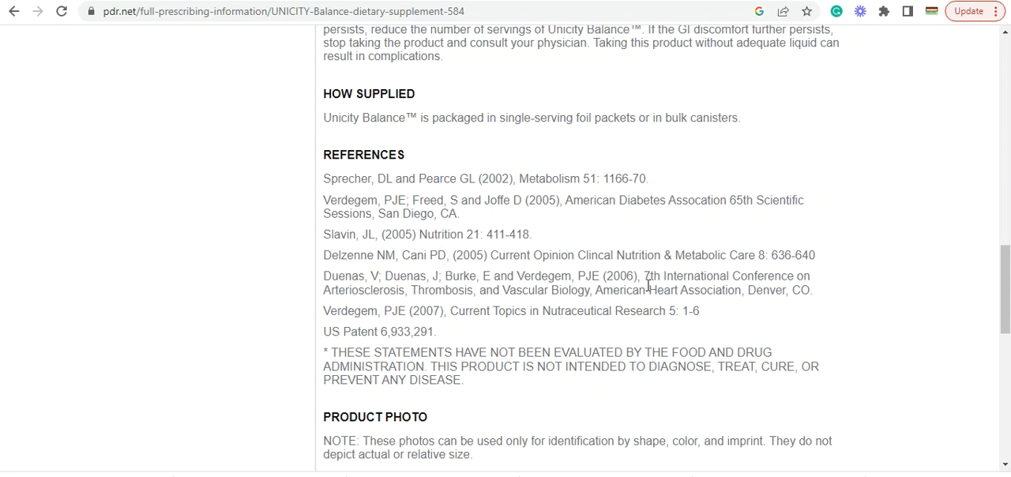
mouse_move(730, 297)
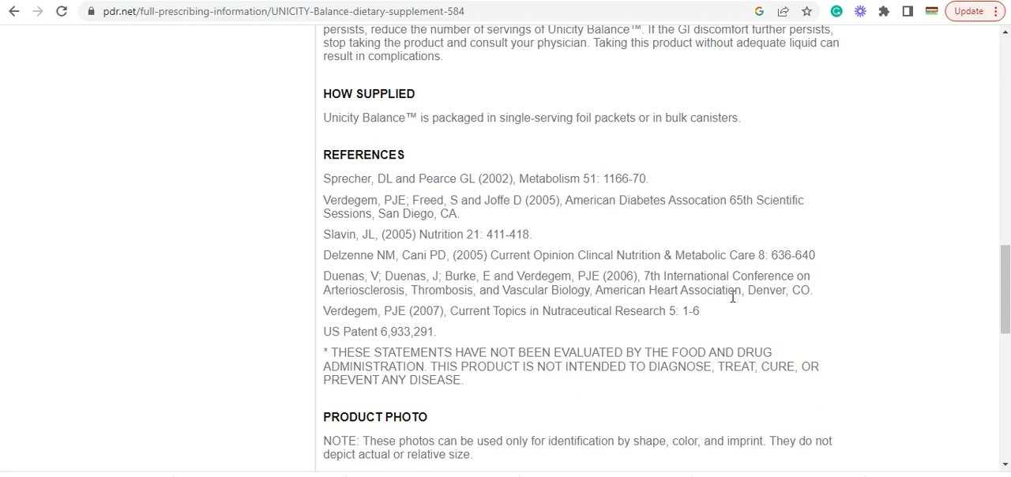
mouse_move(771, 311)
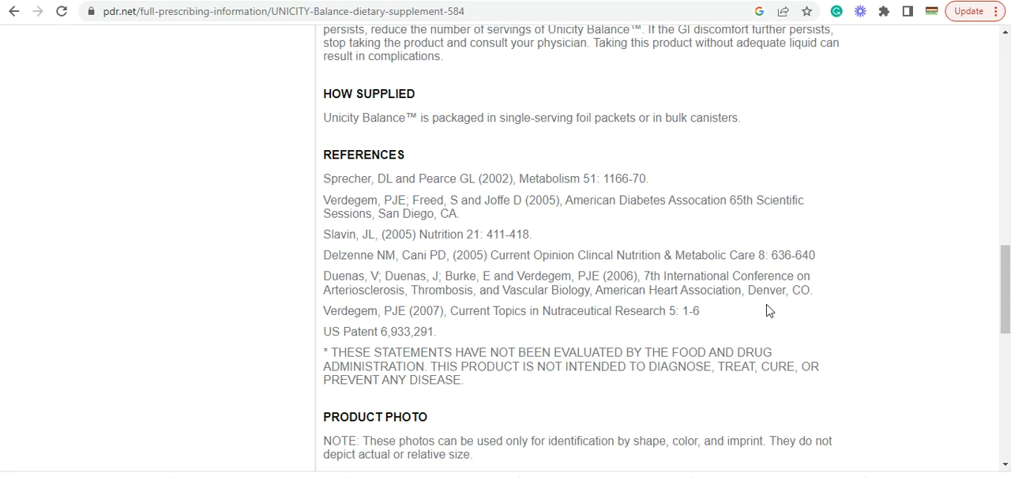
mouse_move(676, 310)
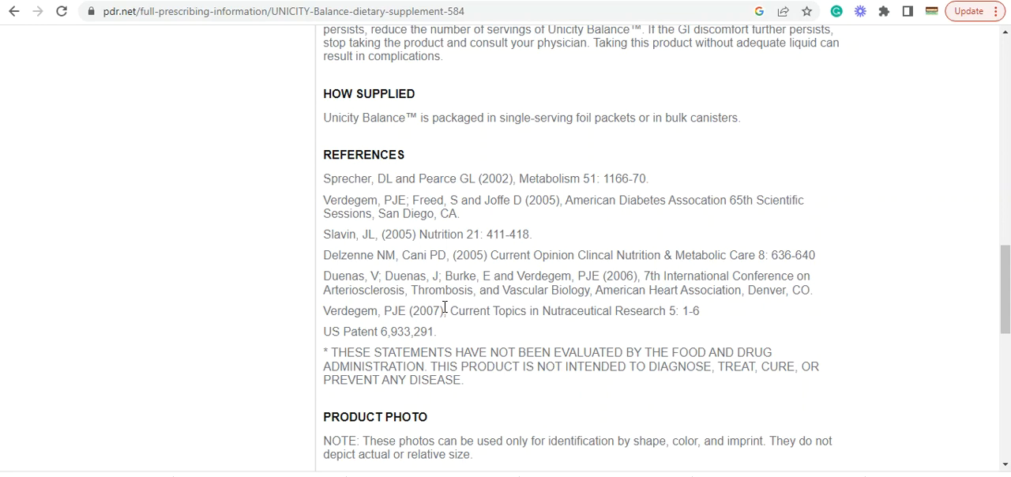
mouse_move(575, 259)
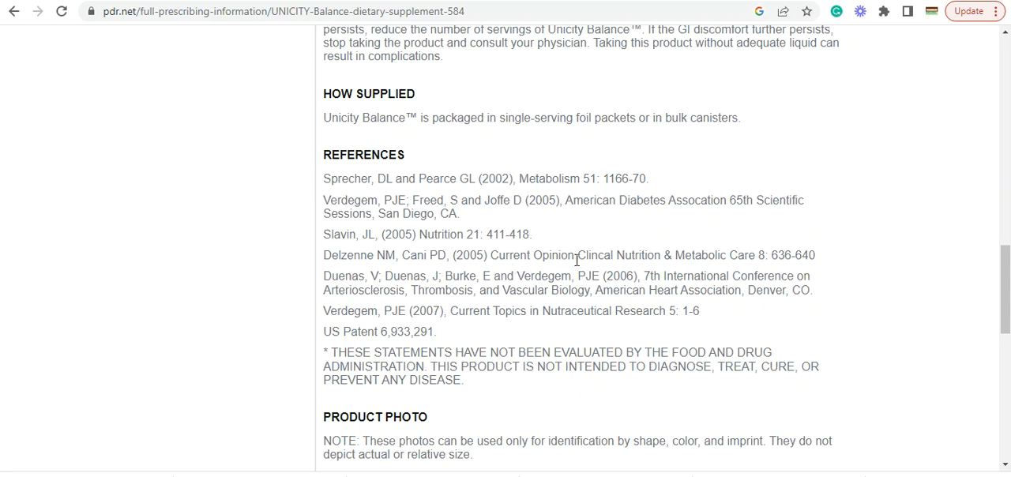
mouse_move(708, 265)
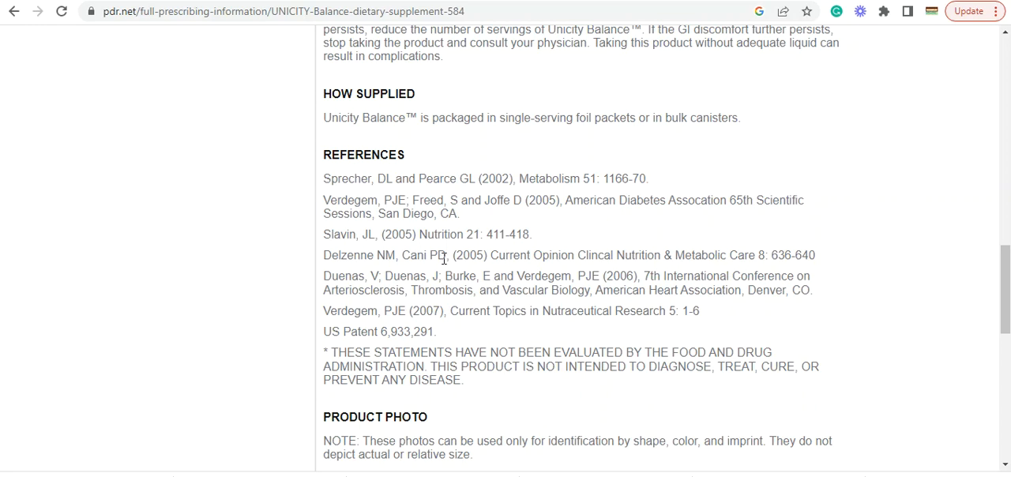
scroll("down", 3)
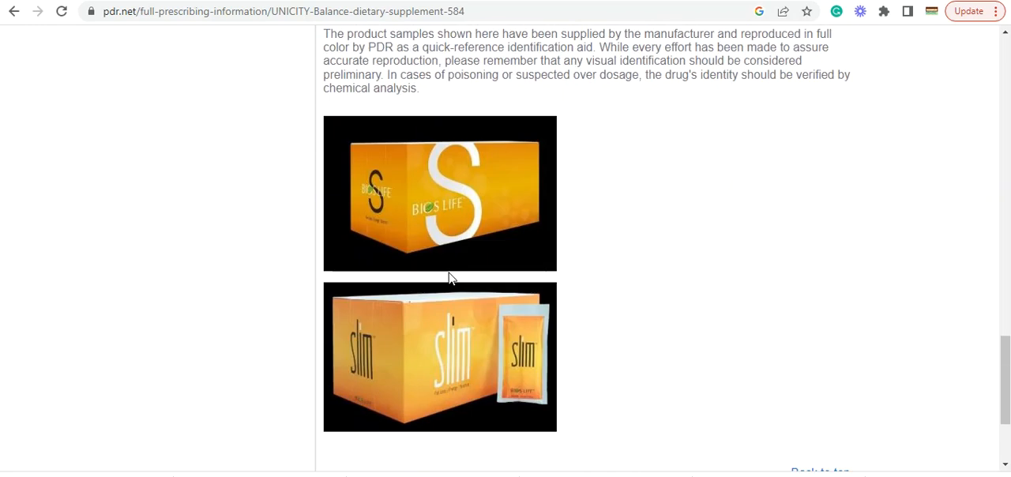
scroll("down", 3)
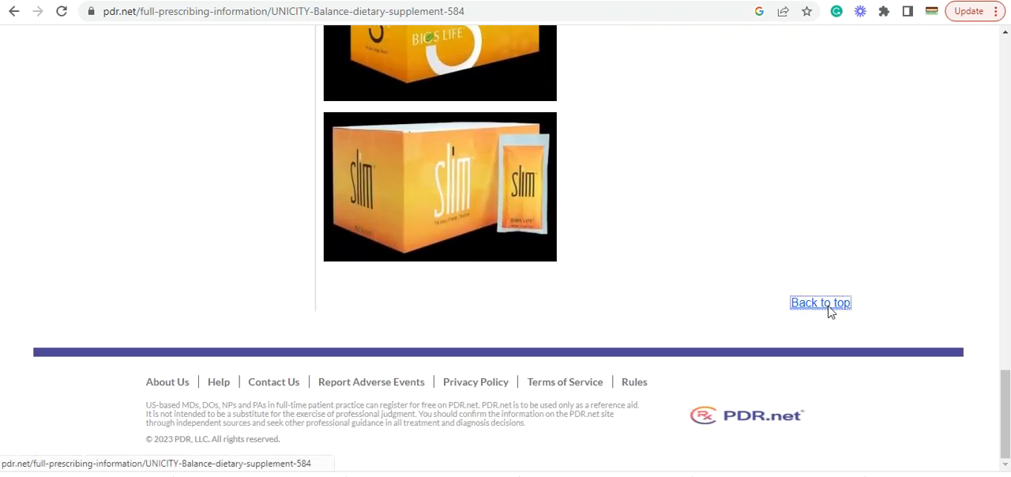
left_click(819, 304)
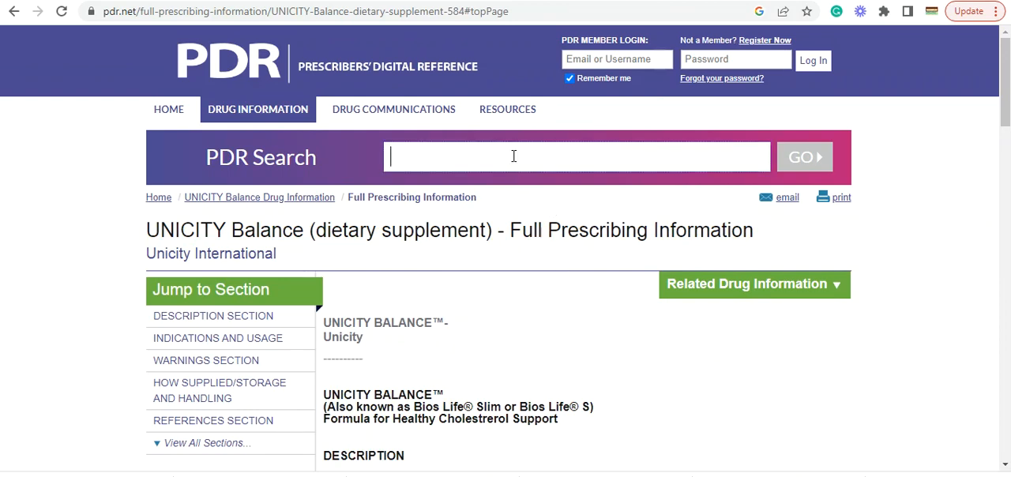
Rerun the 'uni' search, list all results and locate UNICITY Bios Life E (Unicity Matcha).
type("uni")
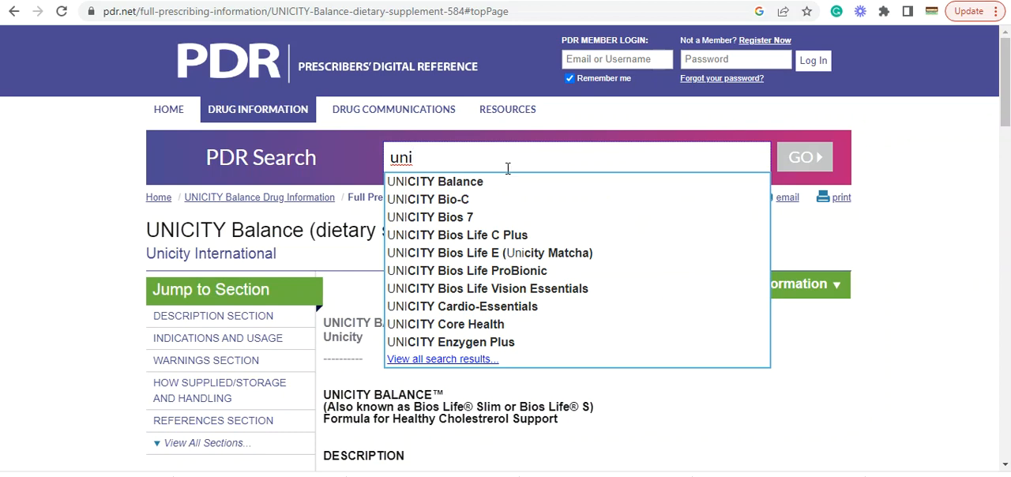
left_click(442, 358)
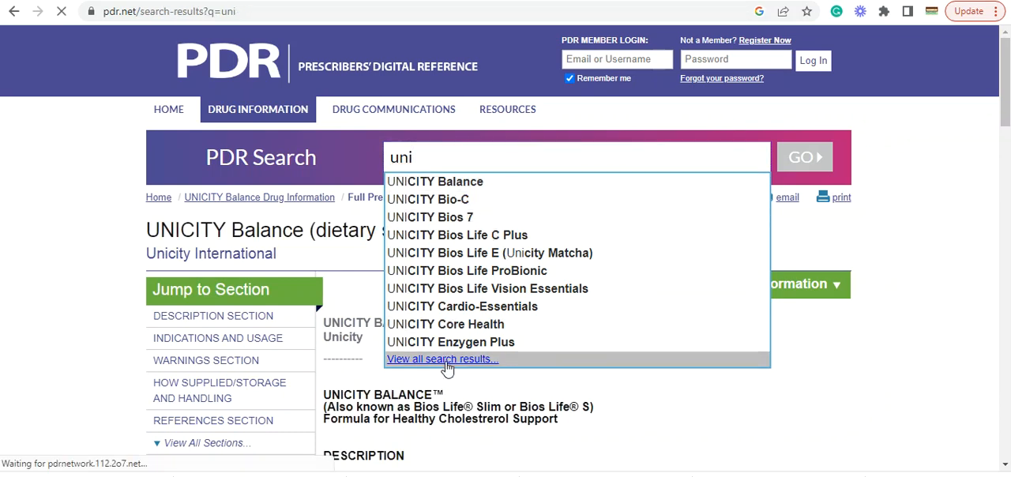
left_click(443, 358)
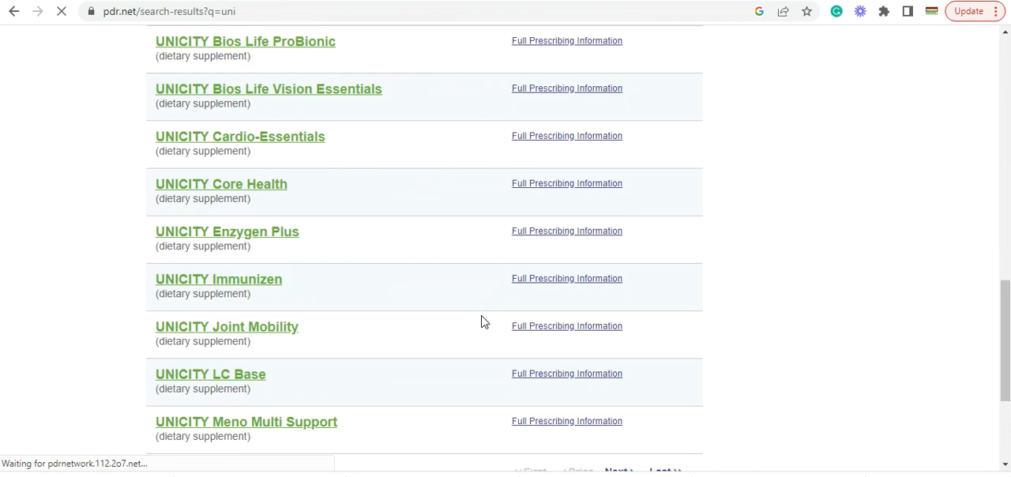
scroll("down", 3)
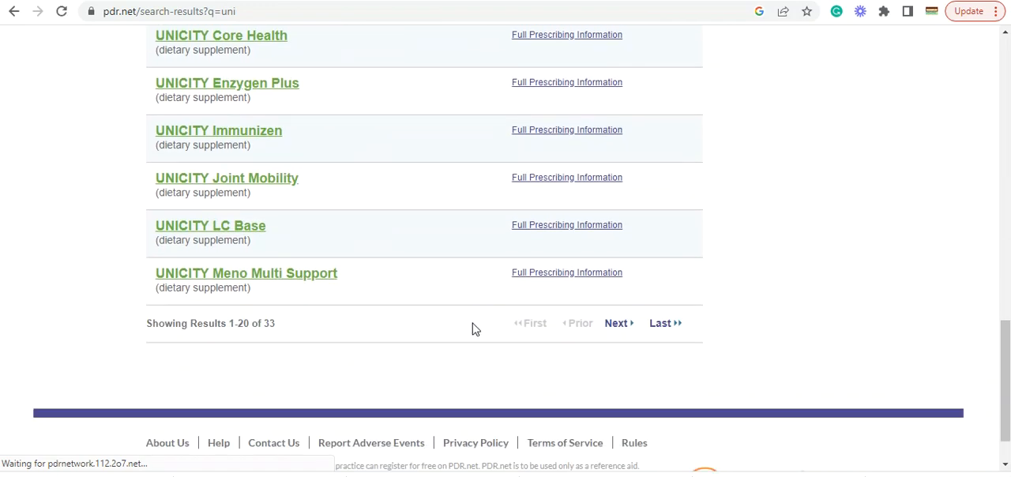
mouse_move(371, 314)
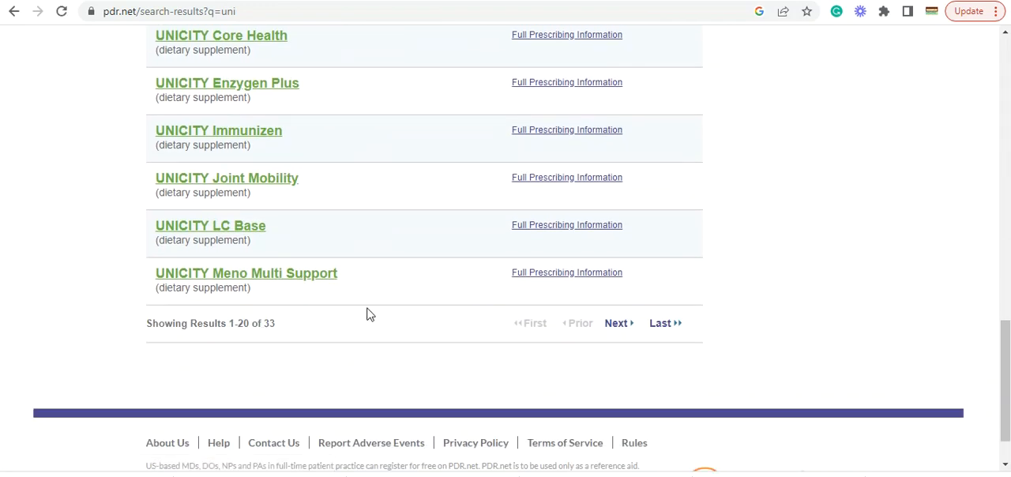
scroll("up", 3)
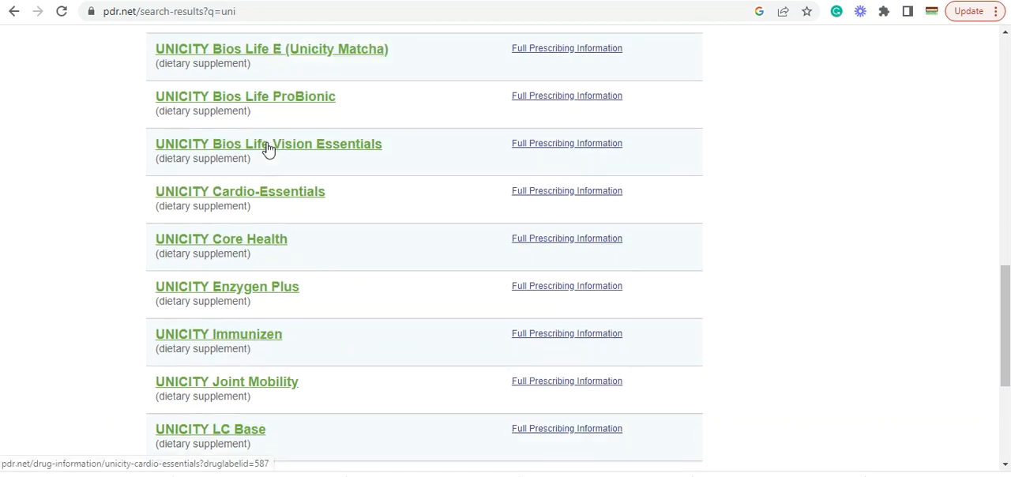
scroll("up", 3)
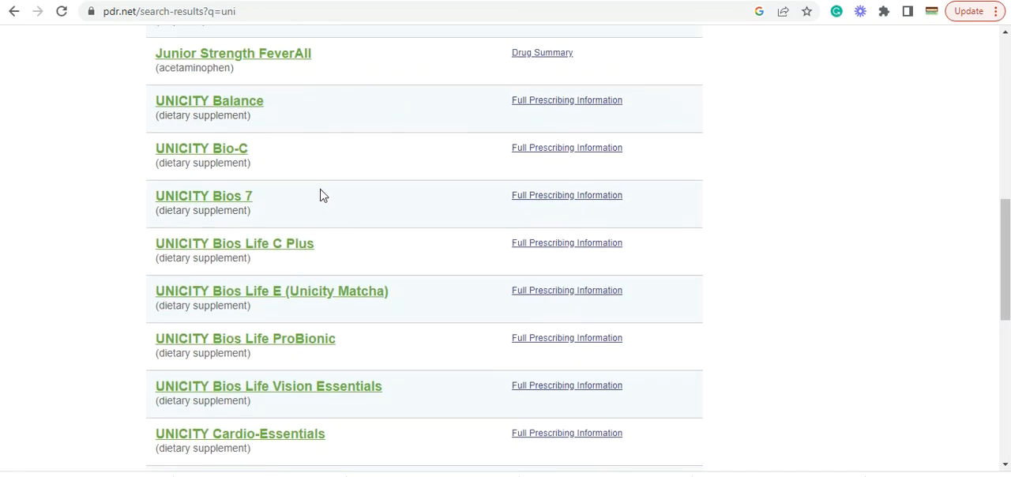
mouse_move(256, 251)
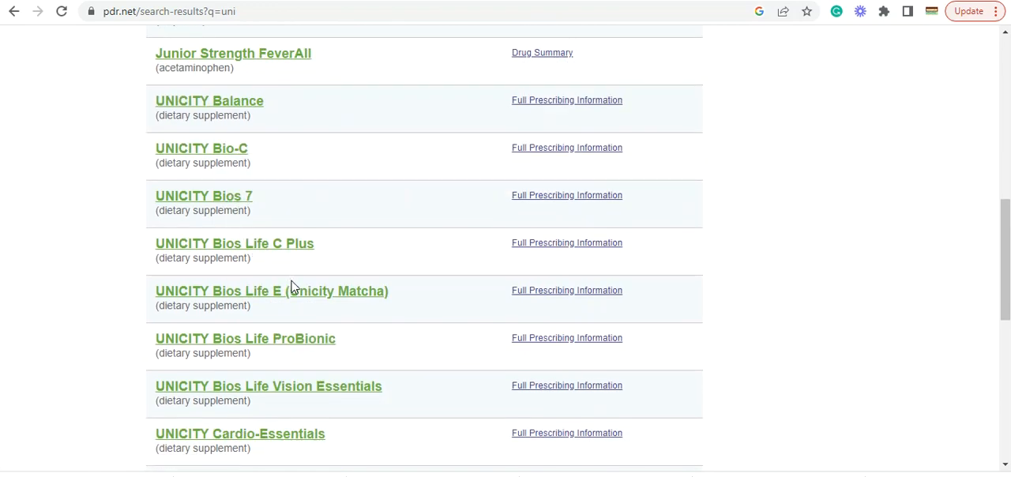
Show the Full Prescribing Information for UNICITY Bios Life E (Unicity Matcha).
left_click(271, 291)
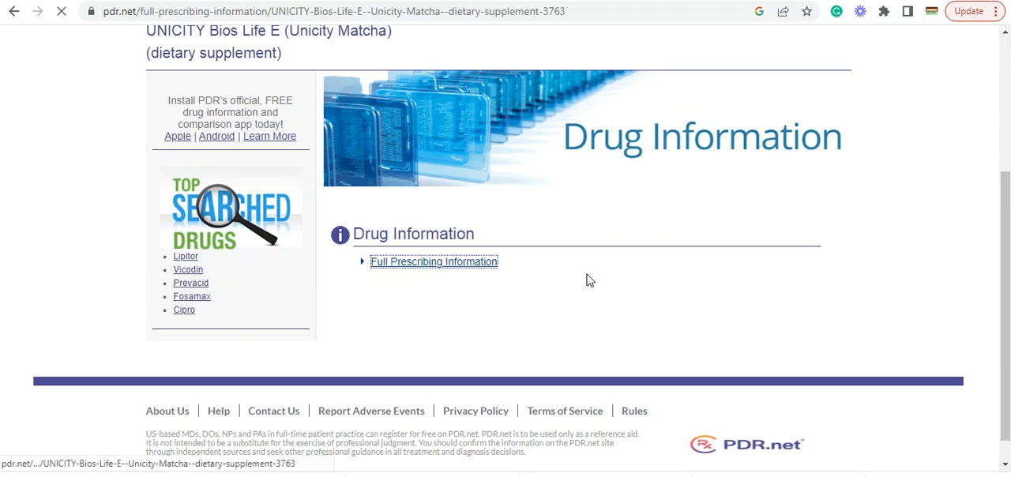
left_click(433, 262)
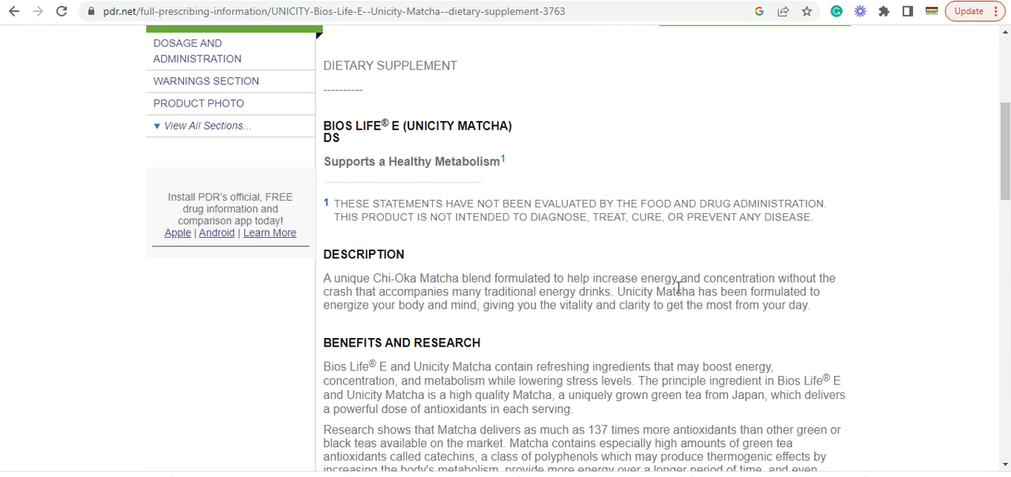
mouse_move(834, 281)
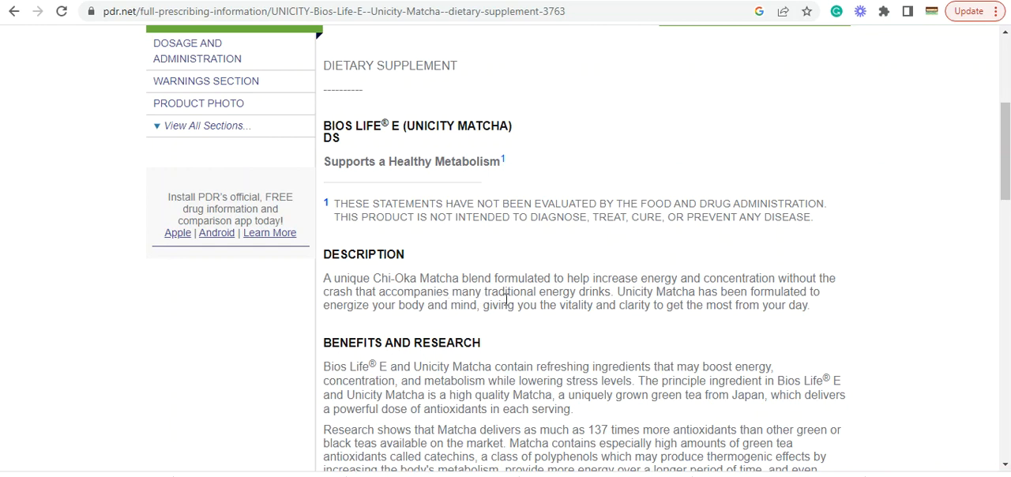
mouse_move(631, 306)
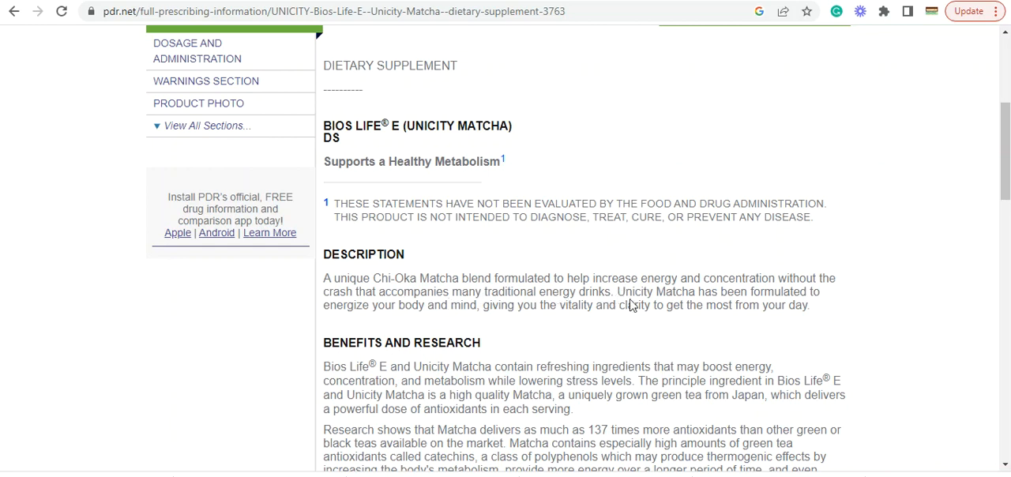
mouse_move(694, 319)
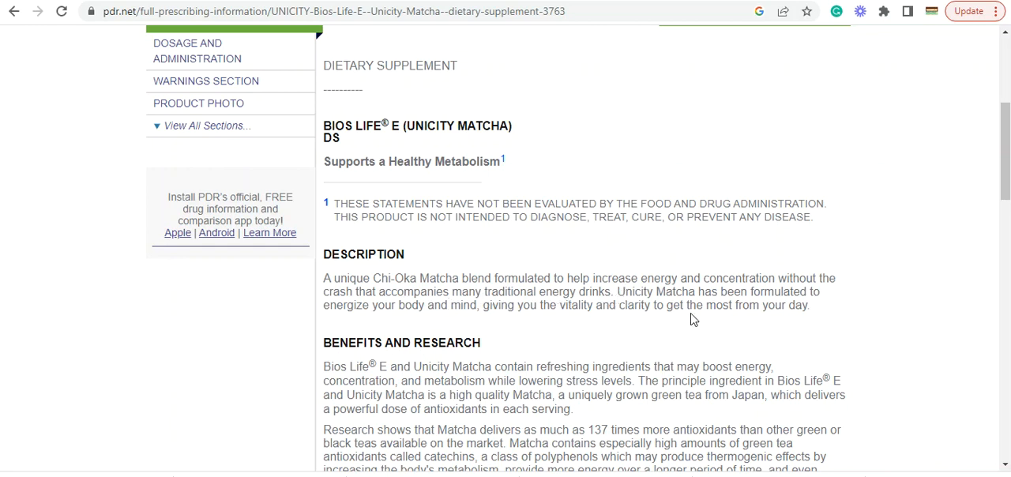
mouse_move(531, 319)
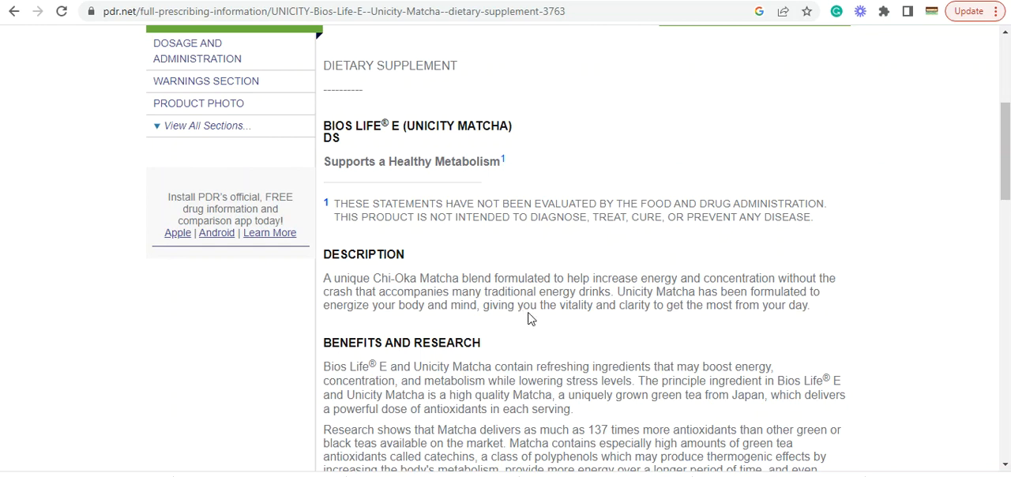
mouse_move(729, 319)
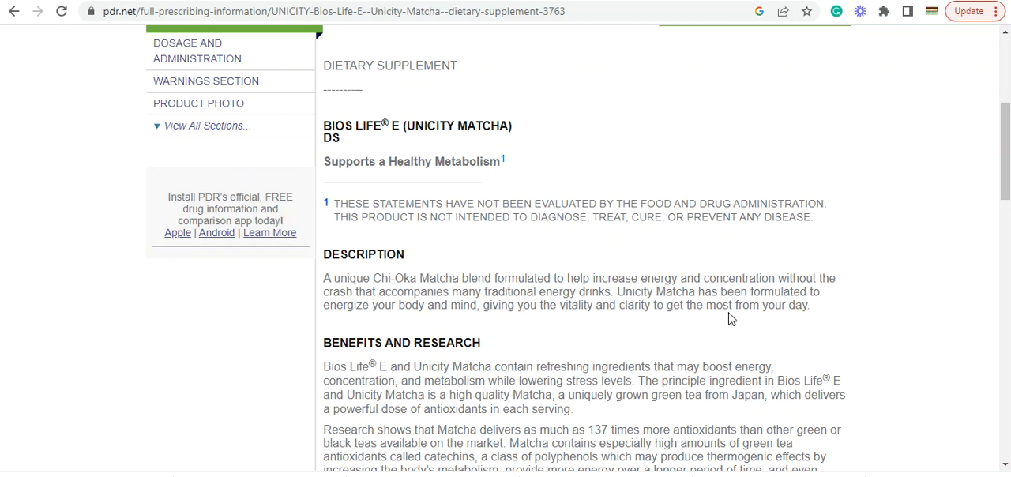
scroll("down", 3)
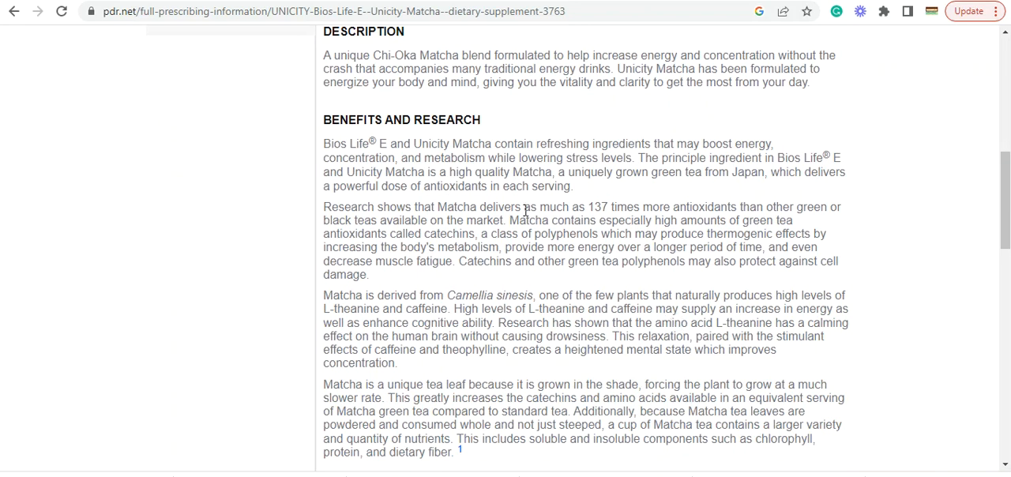
mouse_move(600, 220)
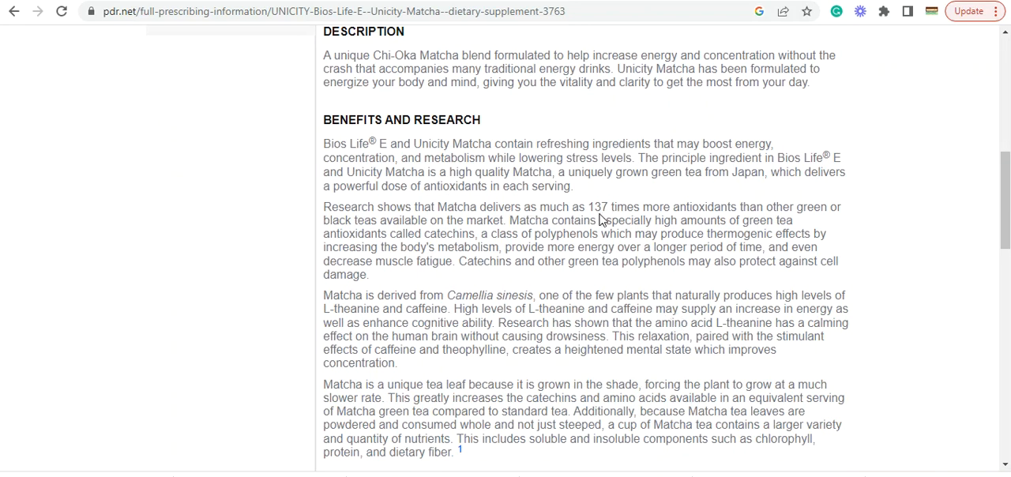
mouse_move(723, 218)
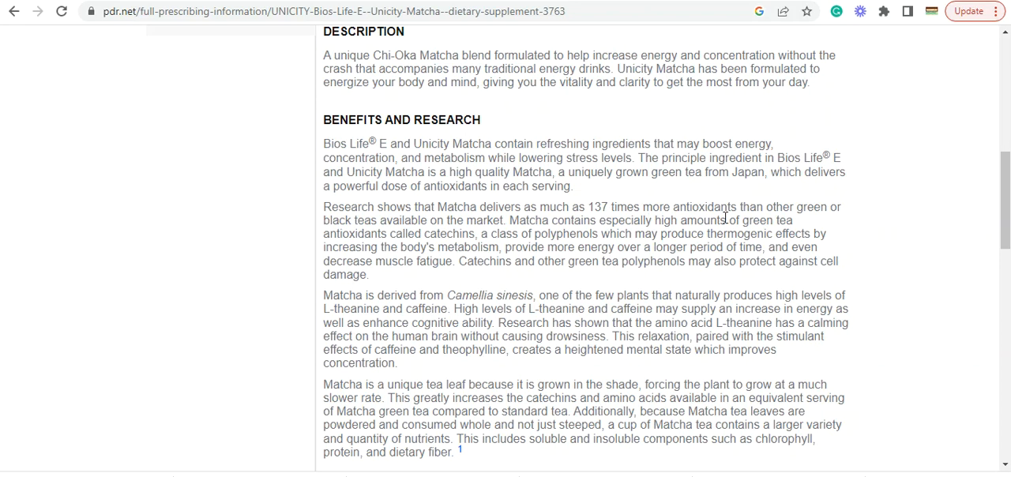
mouse_move(796, 208)
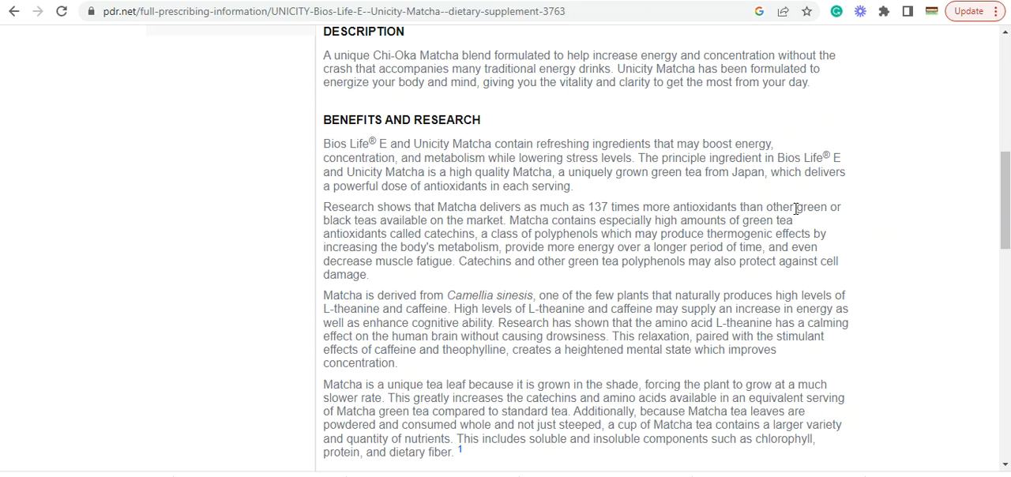
mouse_move(405, 229)
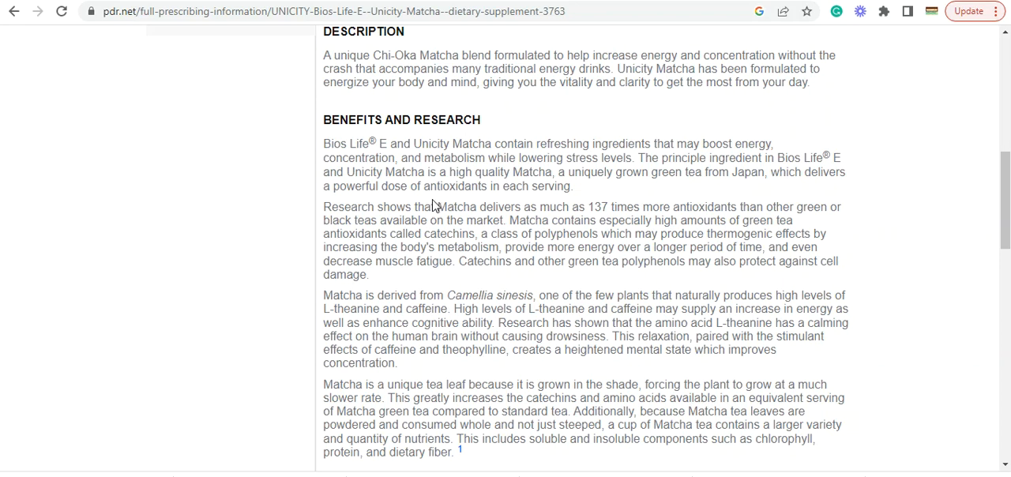
scroll("down", 3)
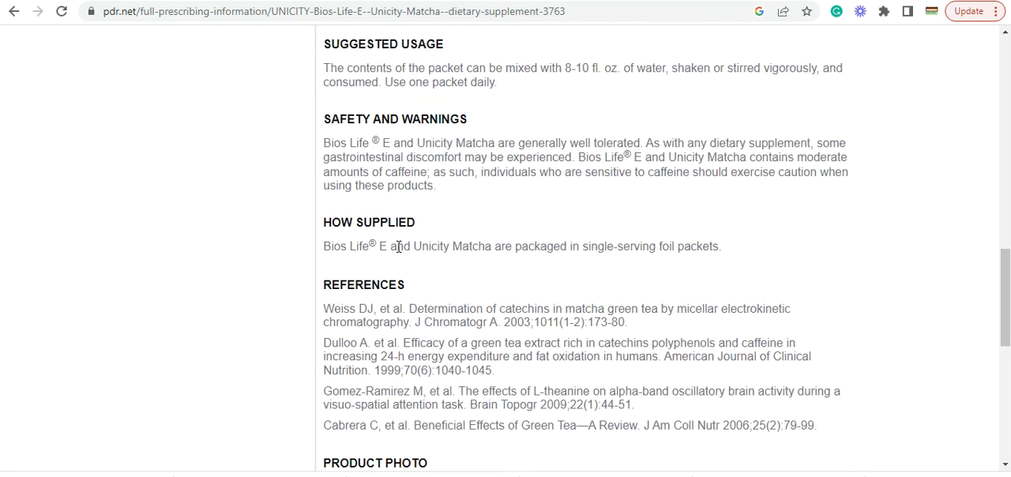
mouse_move(656, 167)
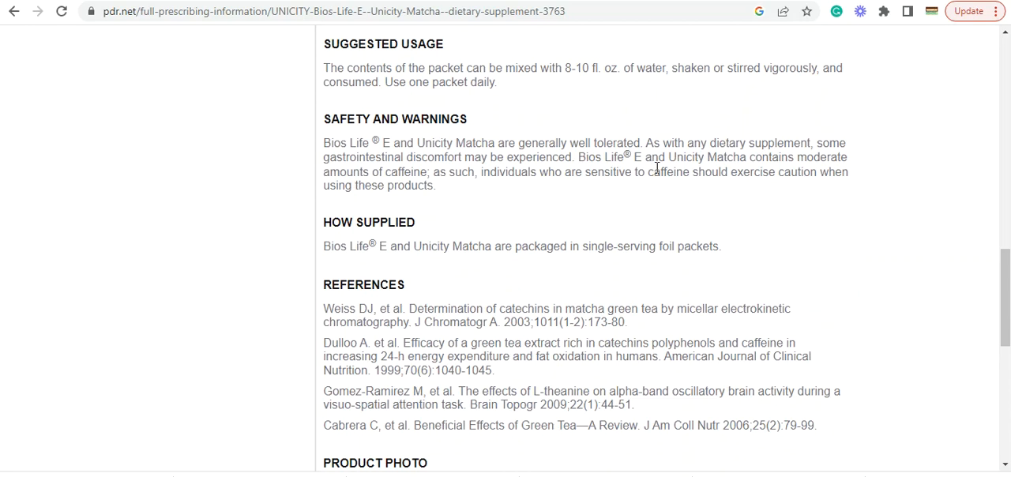
mouse_move(578, 156)
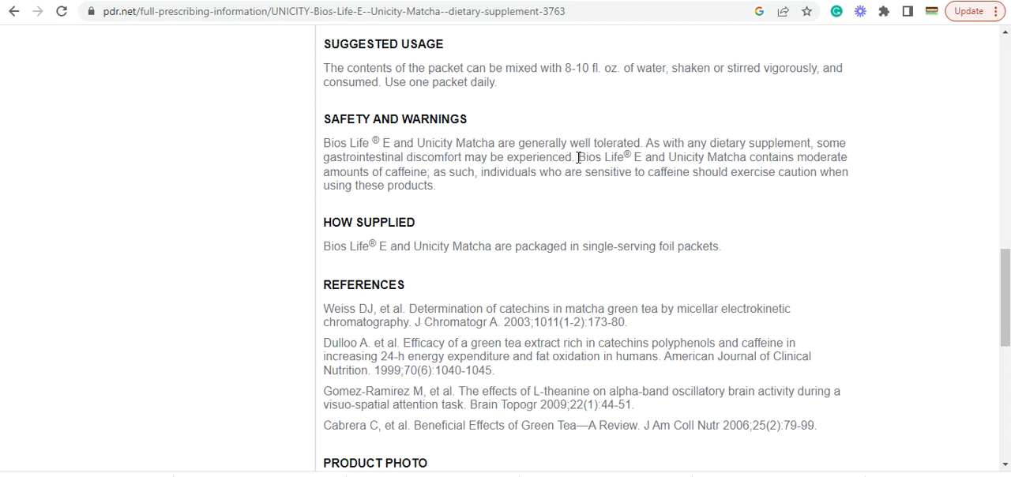
scroll("down", 3)
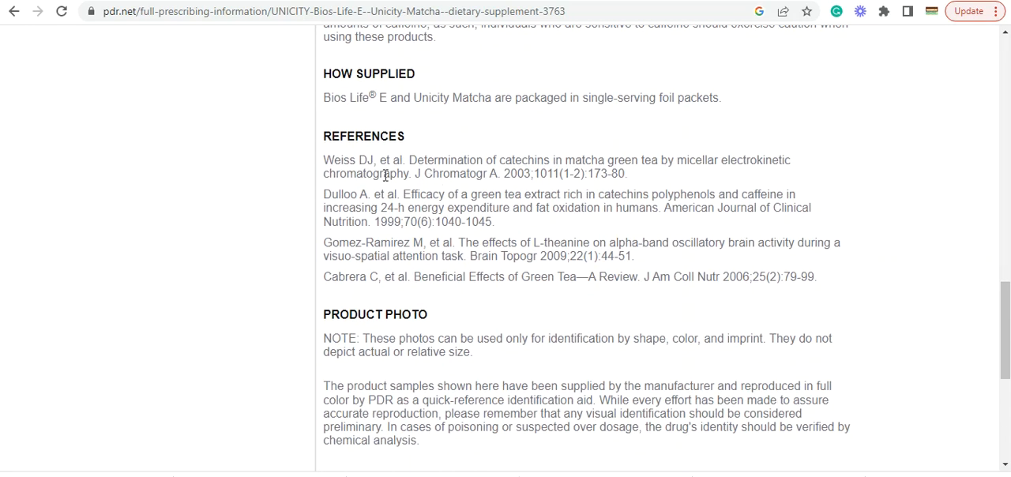
mouse_move(724, 205)
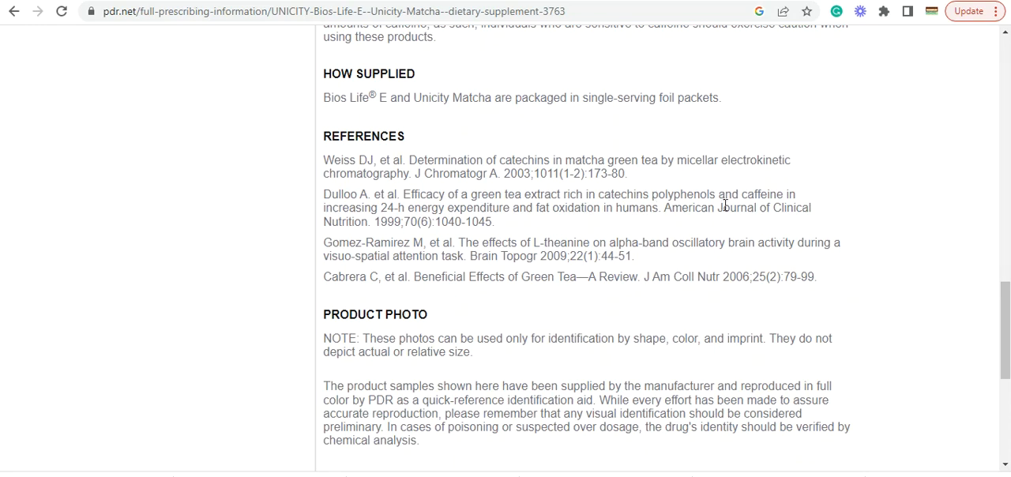
mouse_move(556, 231)
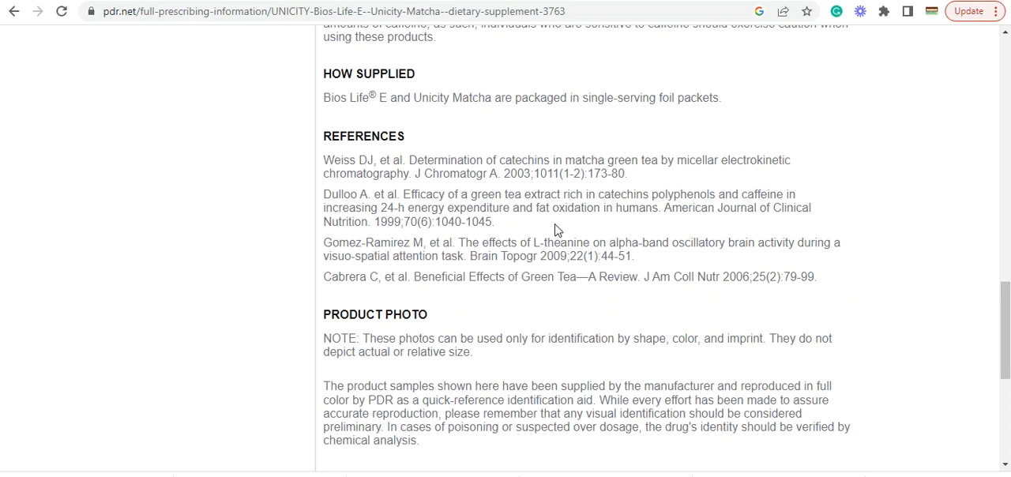
mouse_move(525, 175)
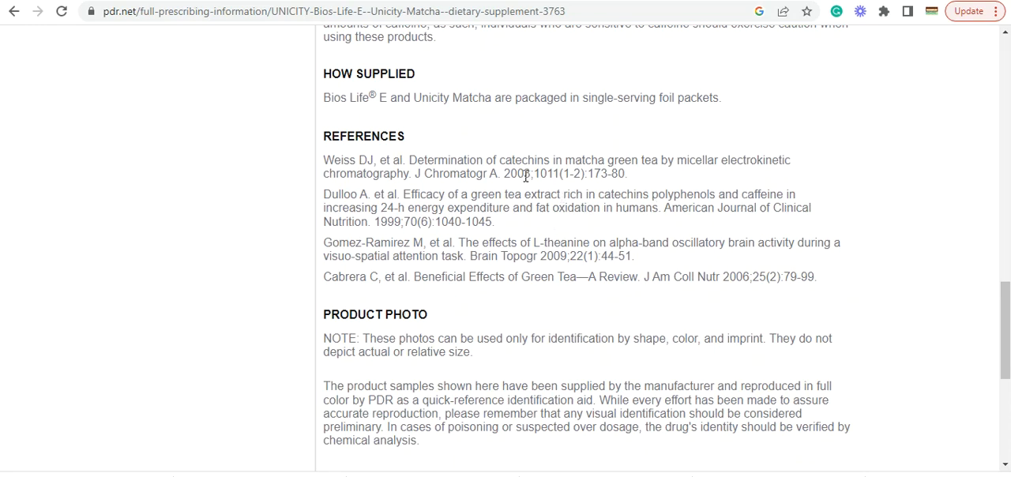
scroll("down", 3)
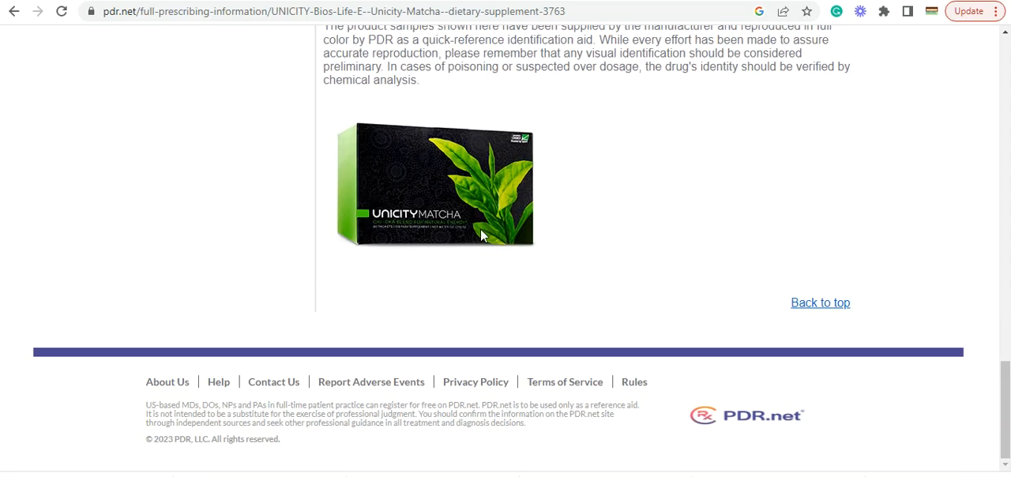
scroll("up", 3)
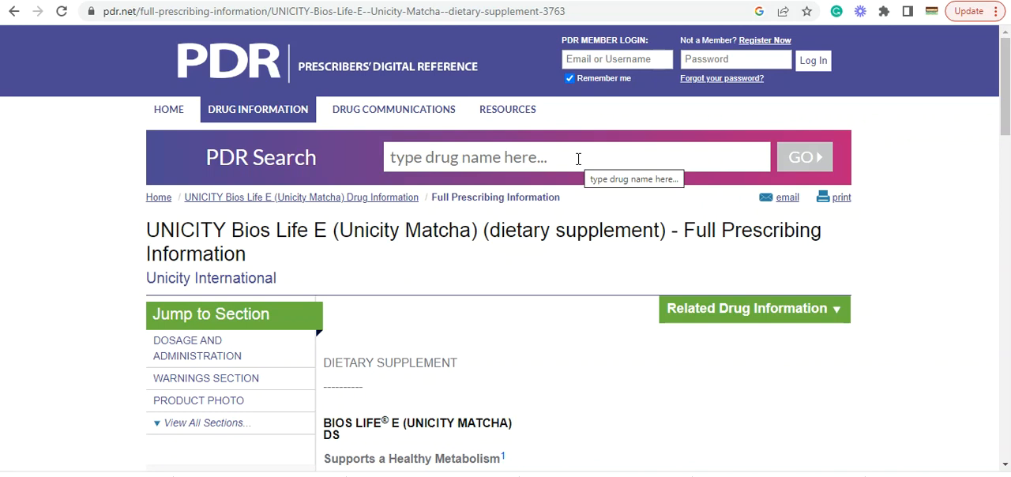
scroll("down", 3)
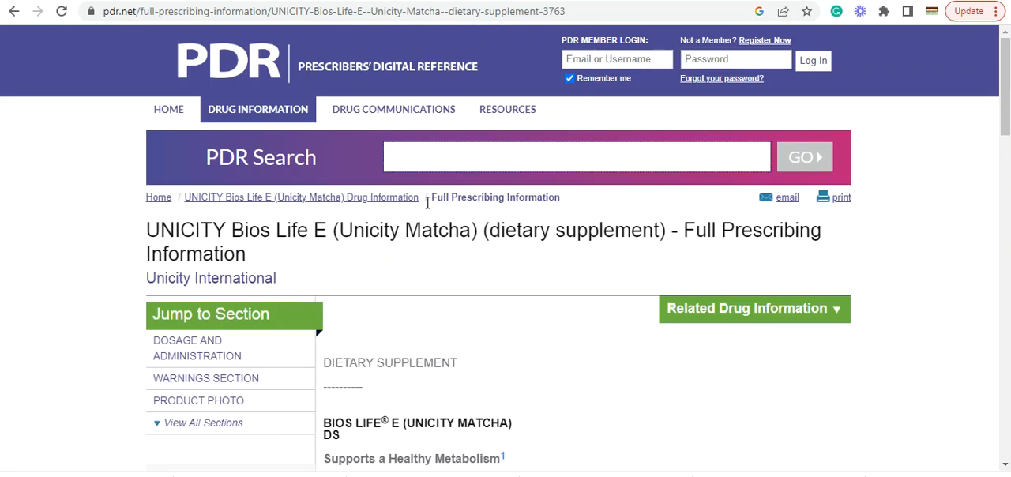
mouse_move(432, 212)
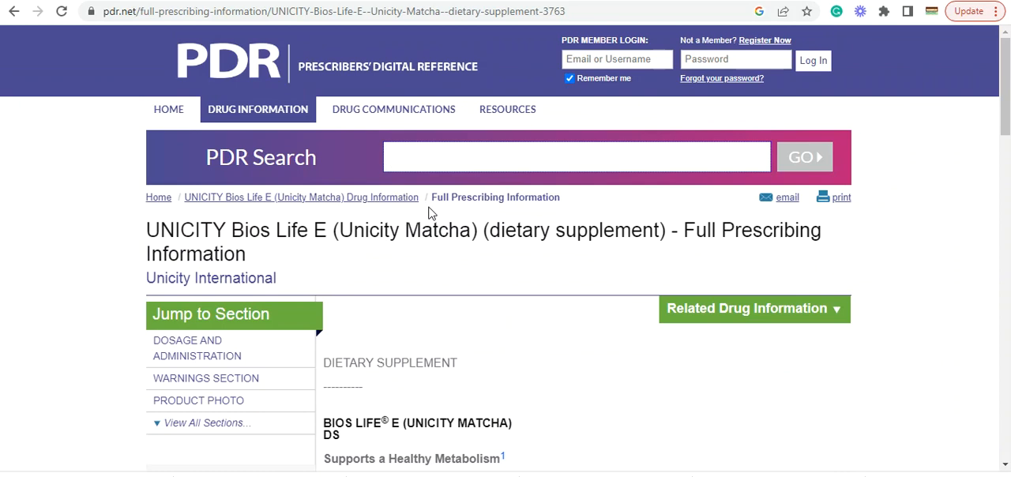
left_click(577, 157)
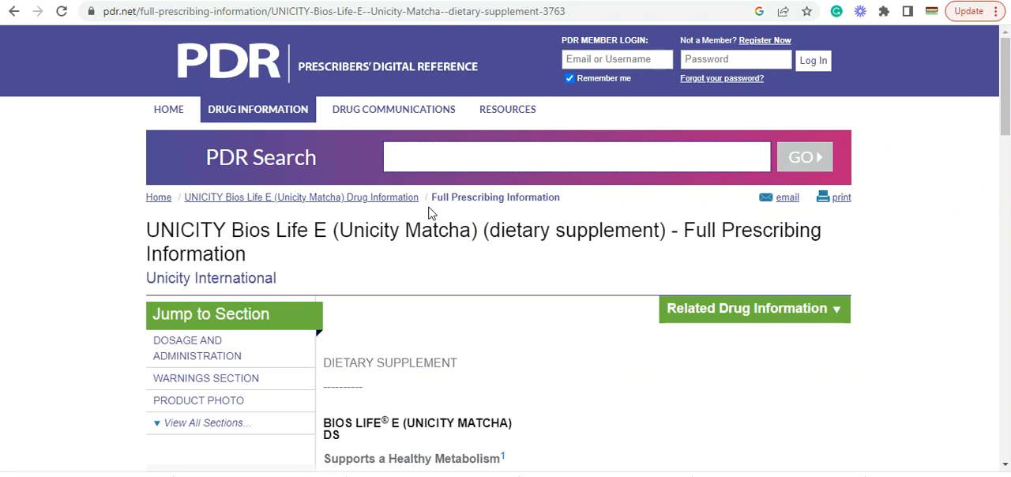
left_click(576, 157)
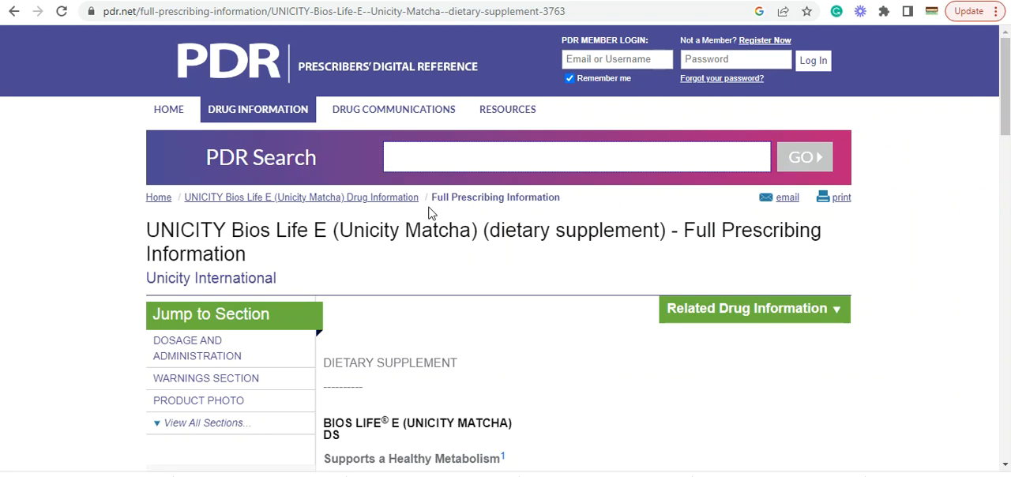
scroll("down", 3)
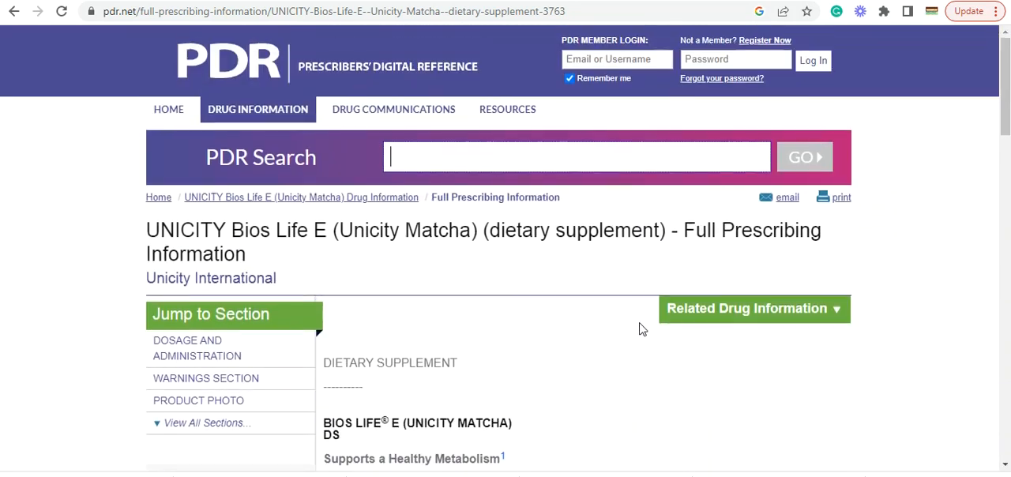
mouse_move(63, 193)
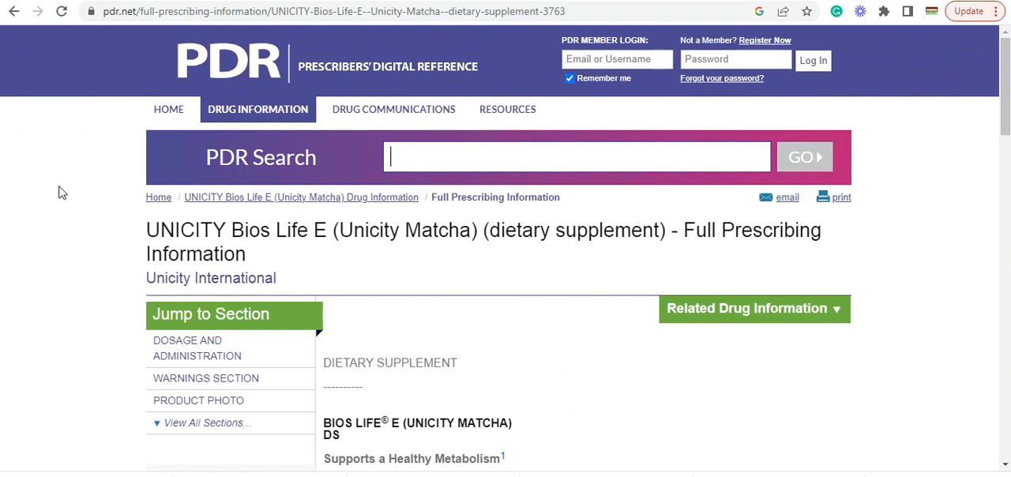